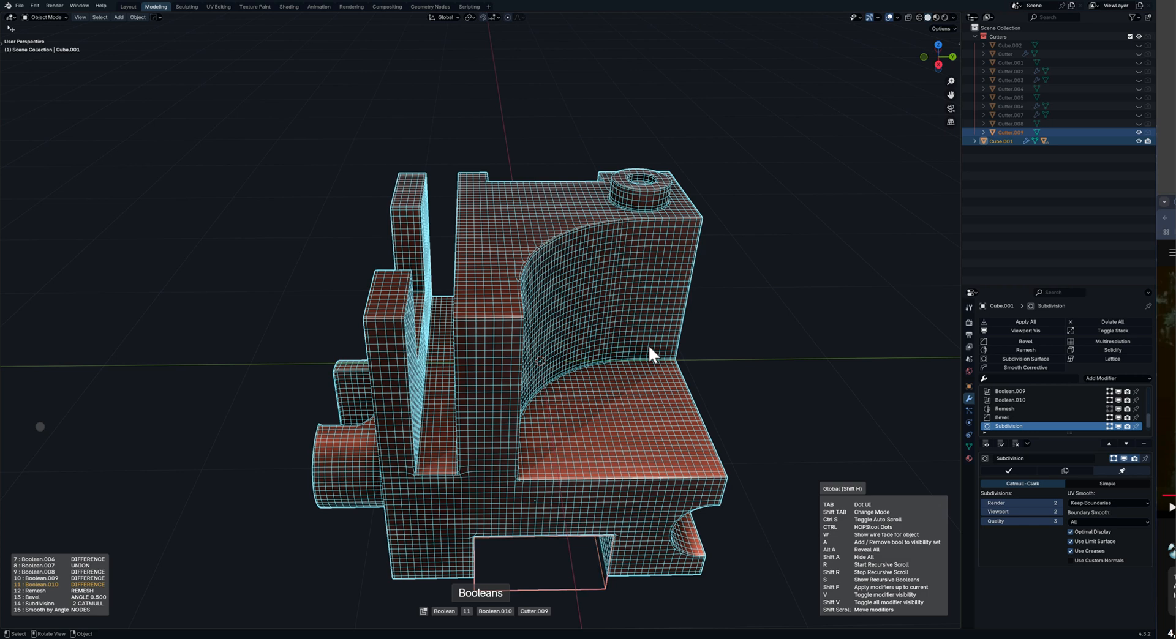
Replace the demo block with a fresh default cube carrying a Smooth by Angle modifier.
left_click(1008, 45)
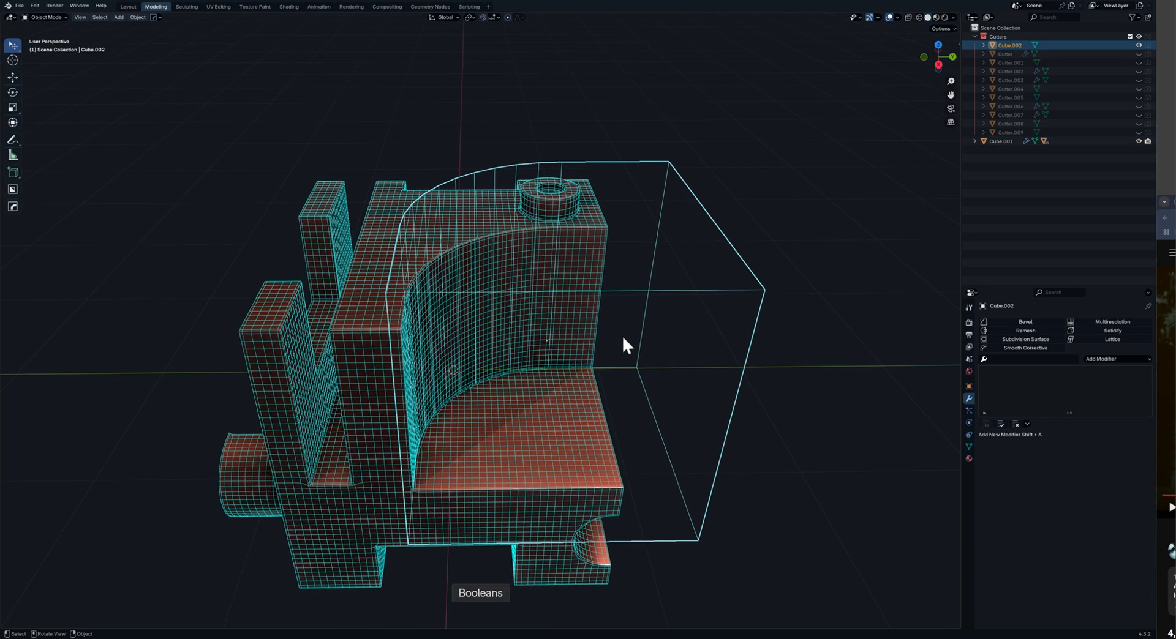
mouse_move(621, 321)
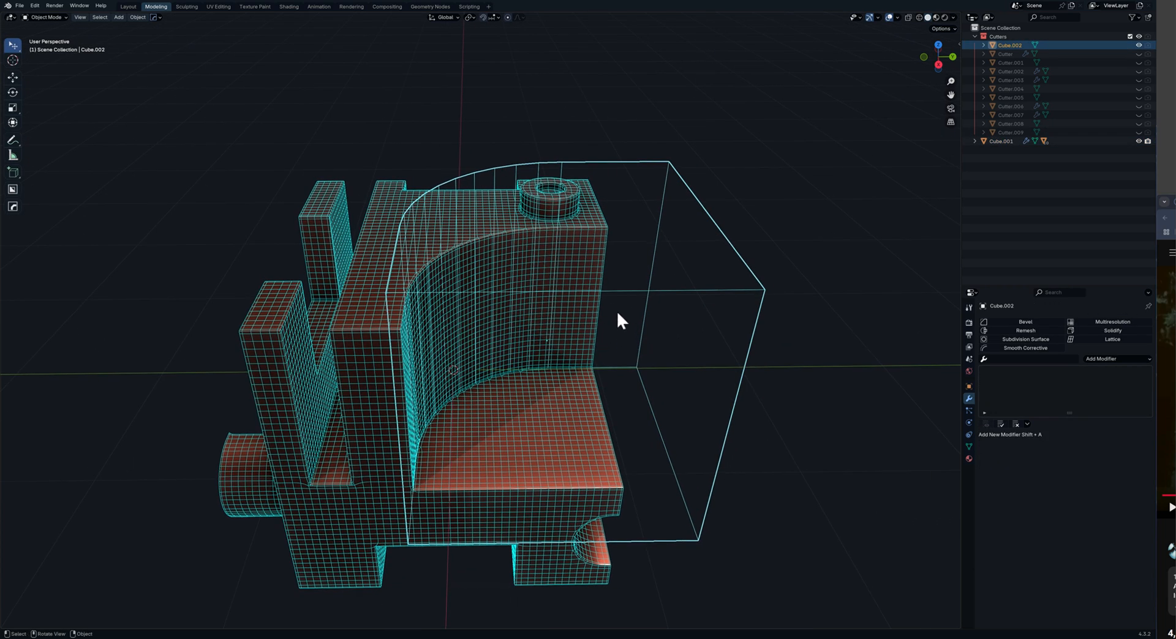
left_click_drag(619, 321, 573, 319)
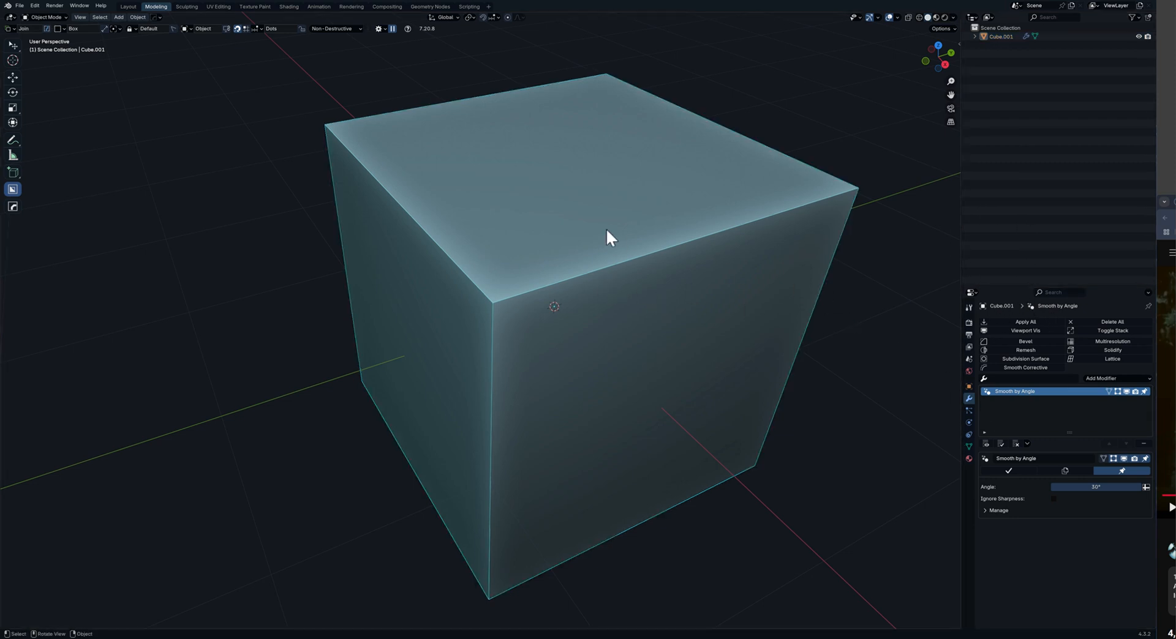
Add a Remesh modifier in Sharp mode with Smooth Shading enabled.
left_click(1117, 377)
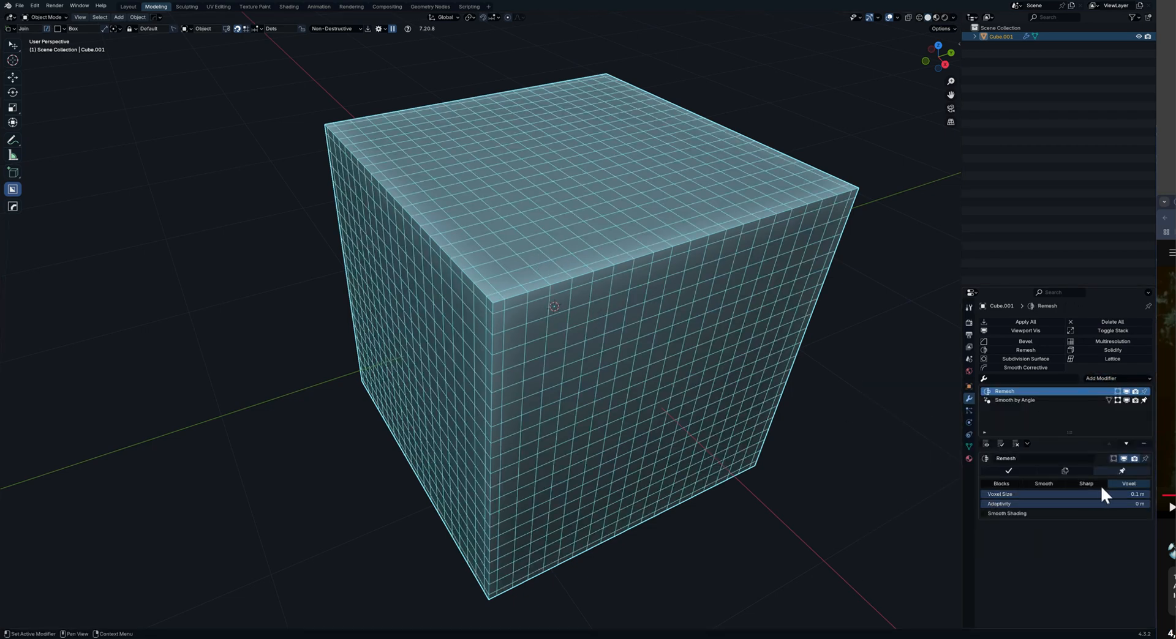
left_click(1087, 484)
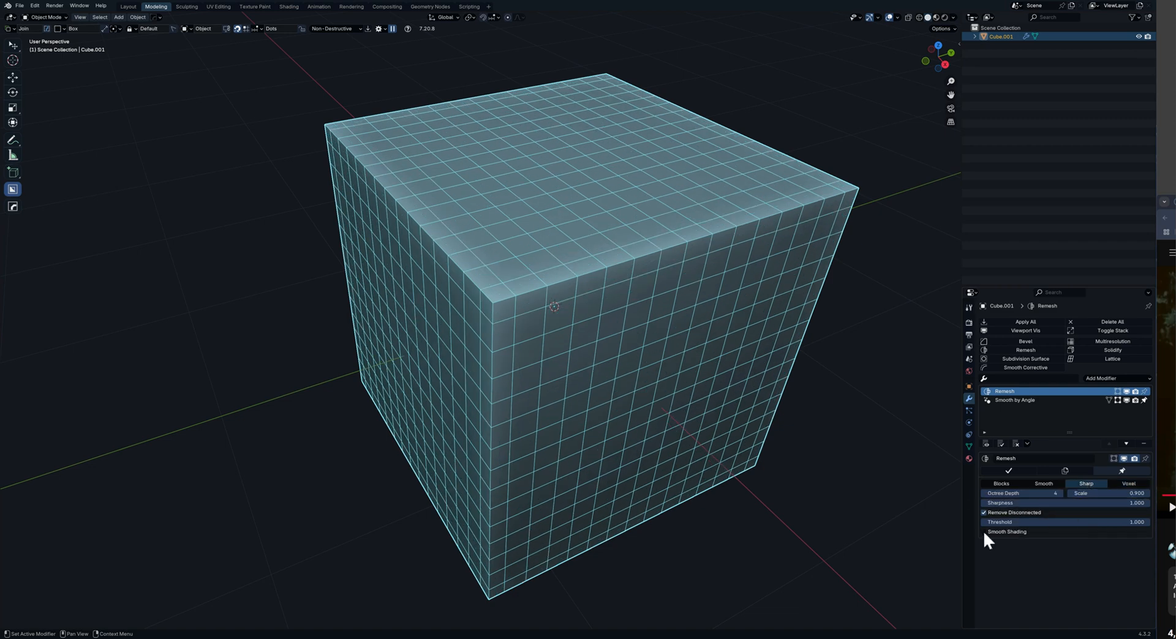
left_click(984, 531)
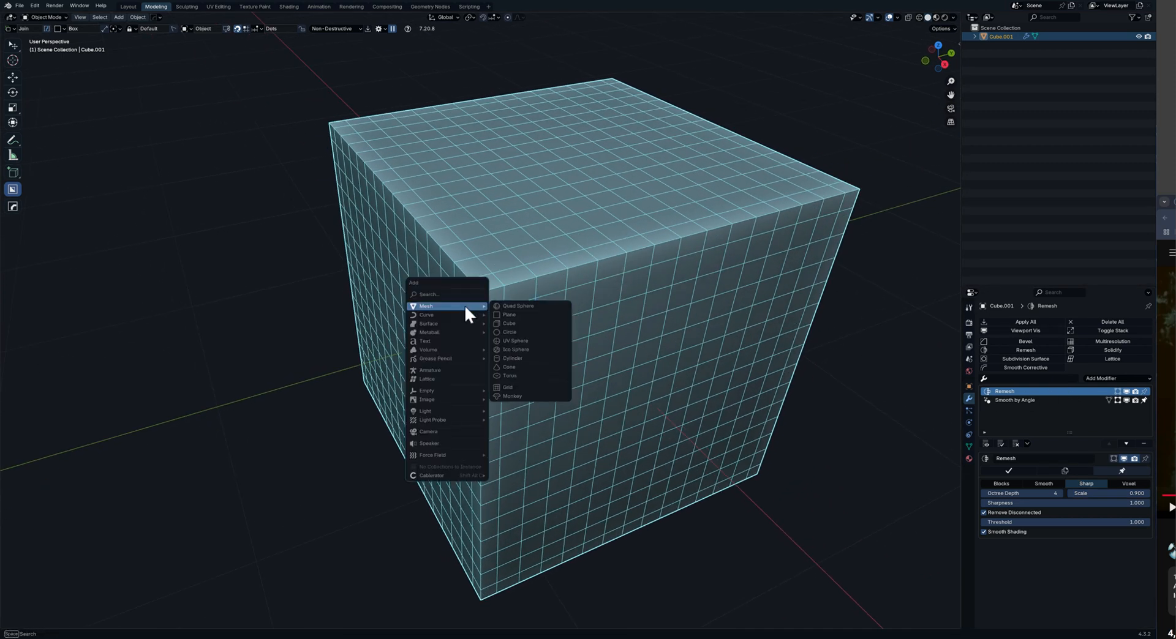
Add a second cube as a Difference cutter, push it into the corner, and reselect the main cube.
left_click(510, 323)
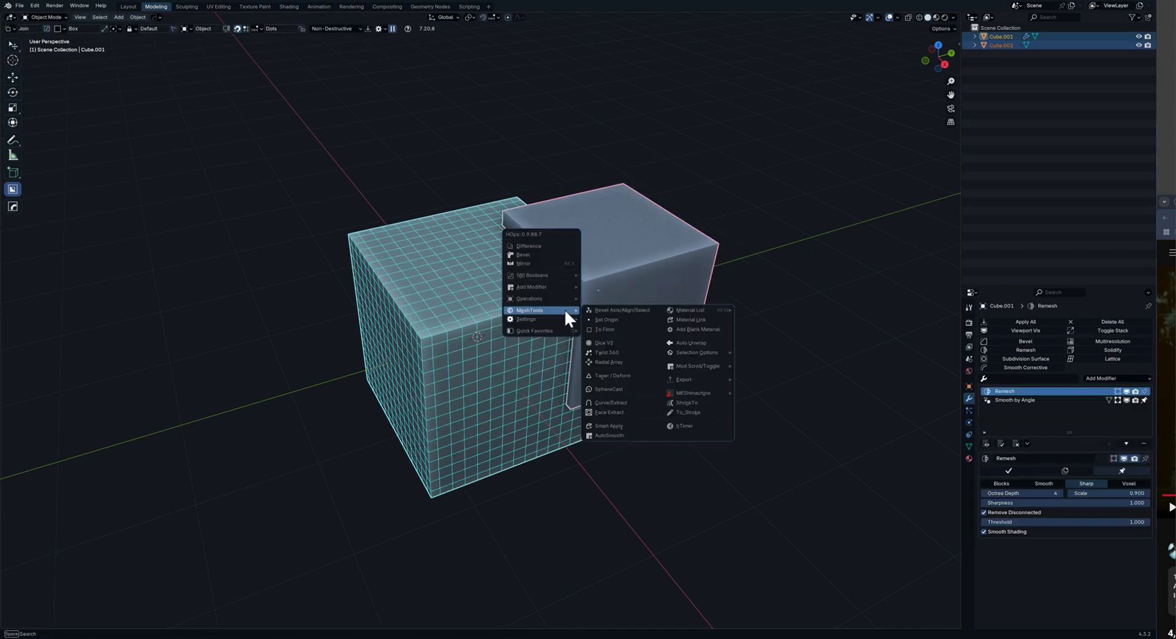
mouse_move(544, 263)
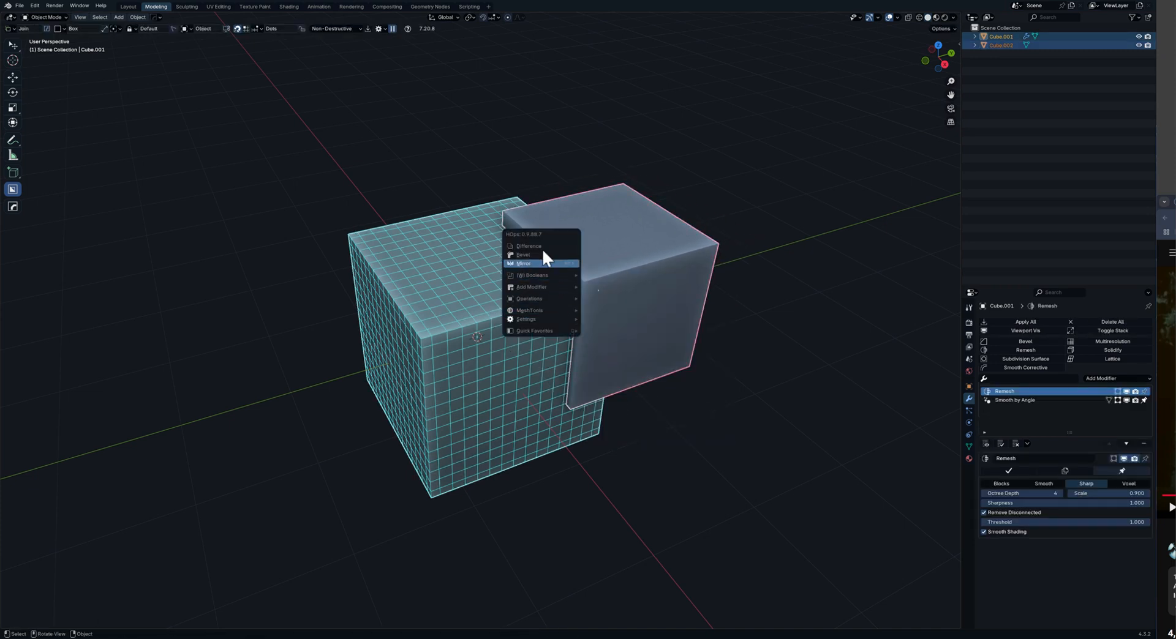
left_click(528, 247)
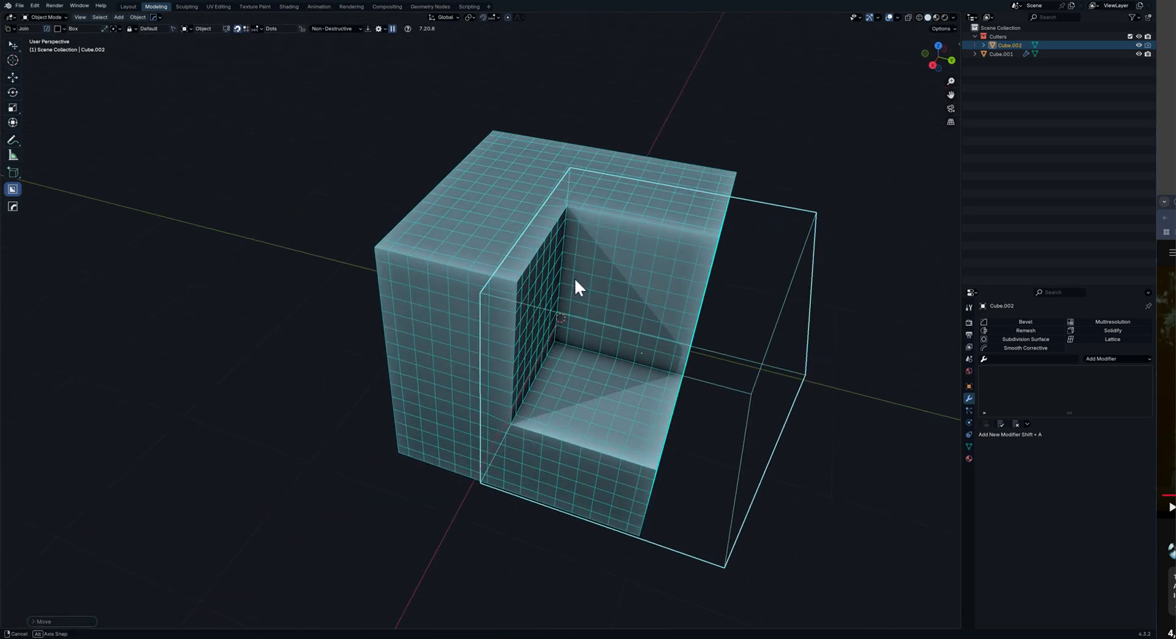
left_click_drag(577, 289, 581, 477)
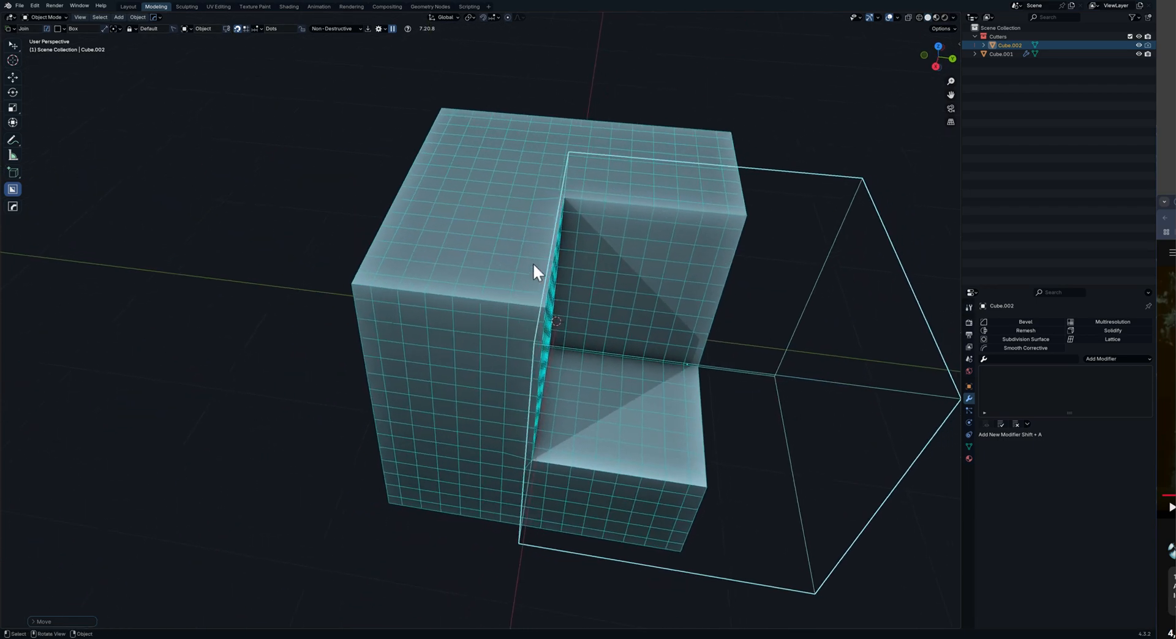
left_click(1001, 53)
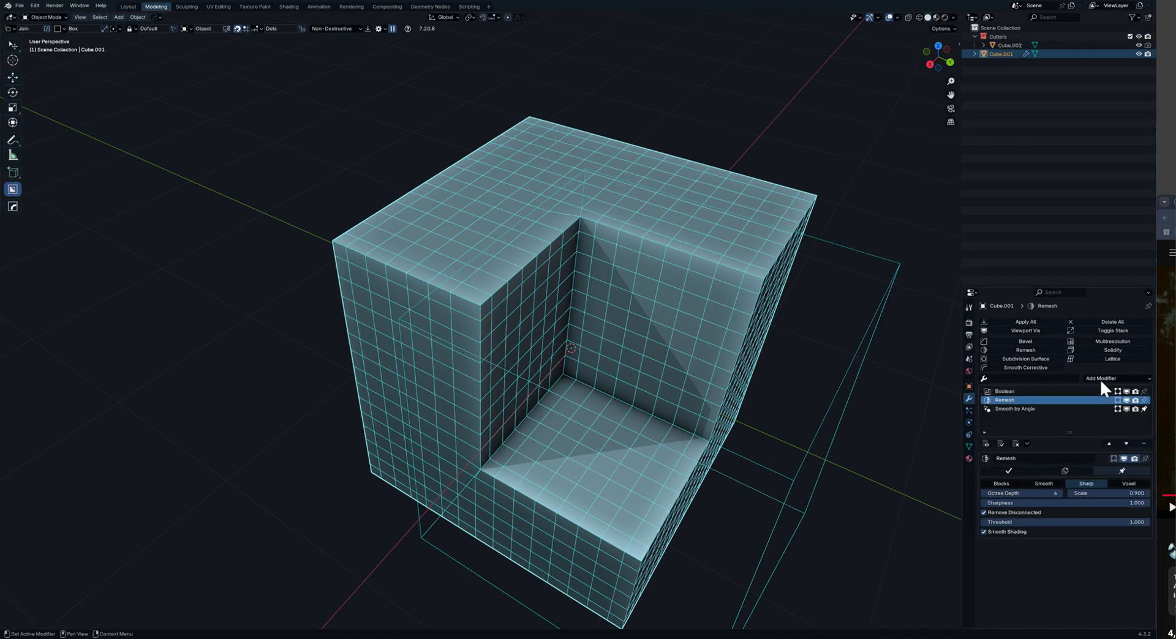
Add a two-segment 0.1 m Bevel modifier and inspect the beveled notch from several sides.
left_click(1117, 378)
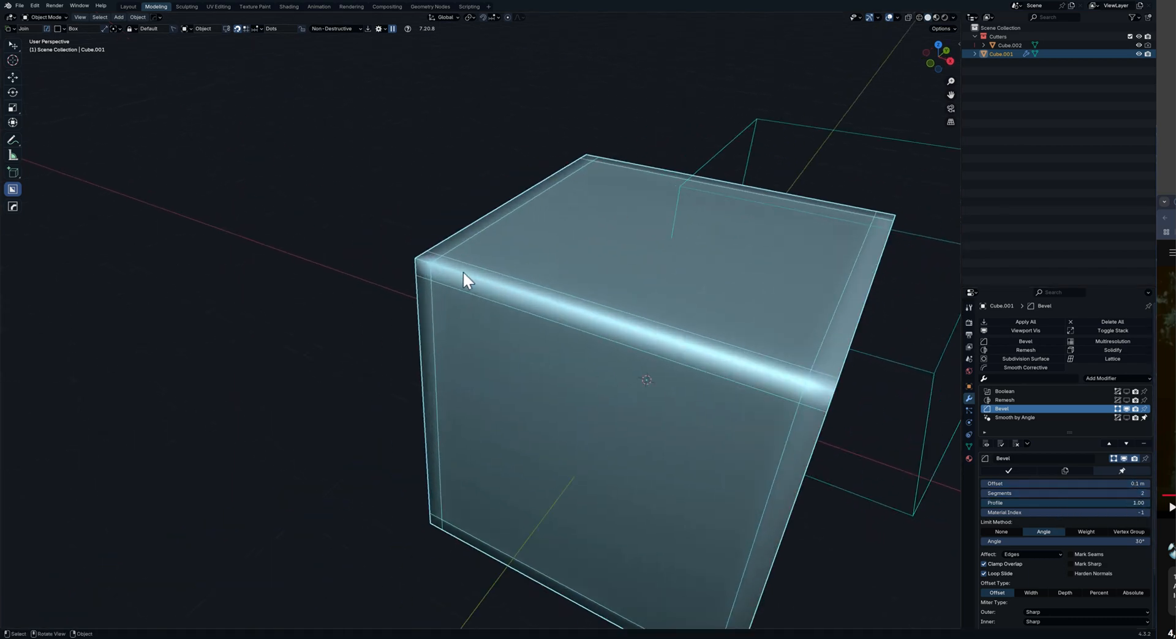
left_click_drag(466, 280, 690, 281)
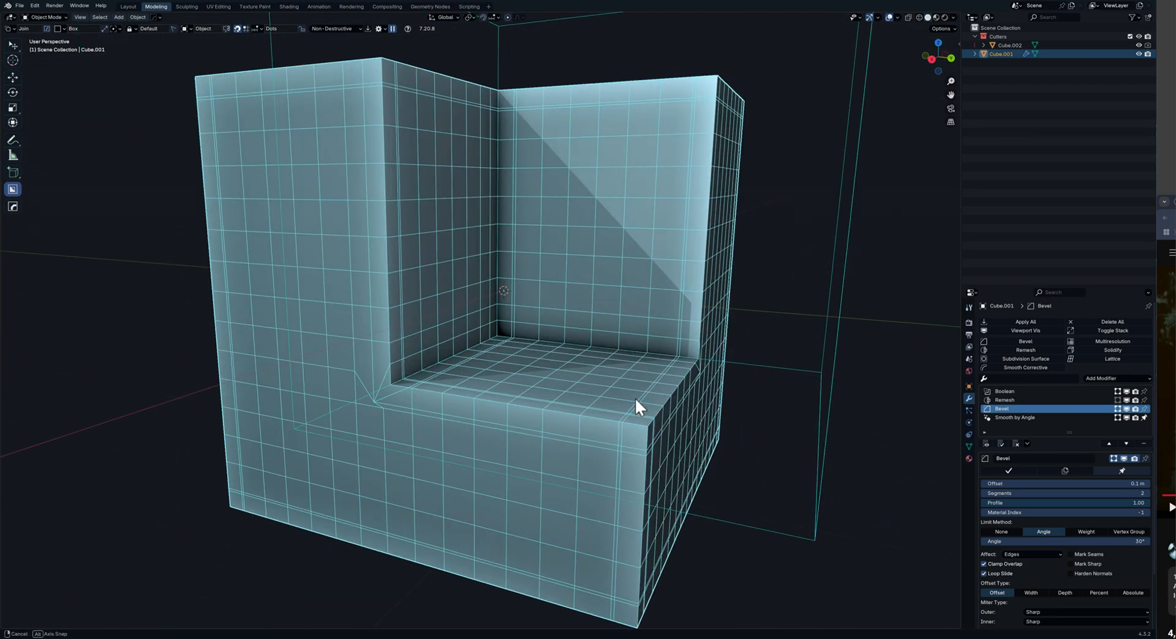
left_click_drag(637, 407, 593, 293)
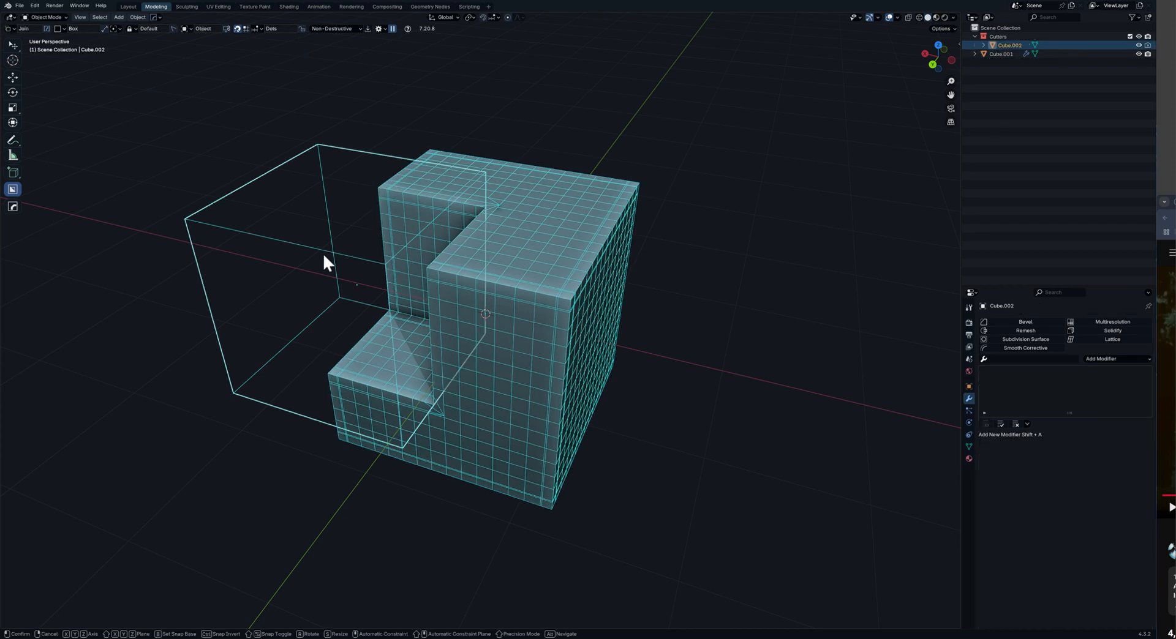
Slide the cutter box along the block so the notch runs through its full height.
left_click_drag(326, 262, 382, 271)
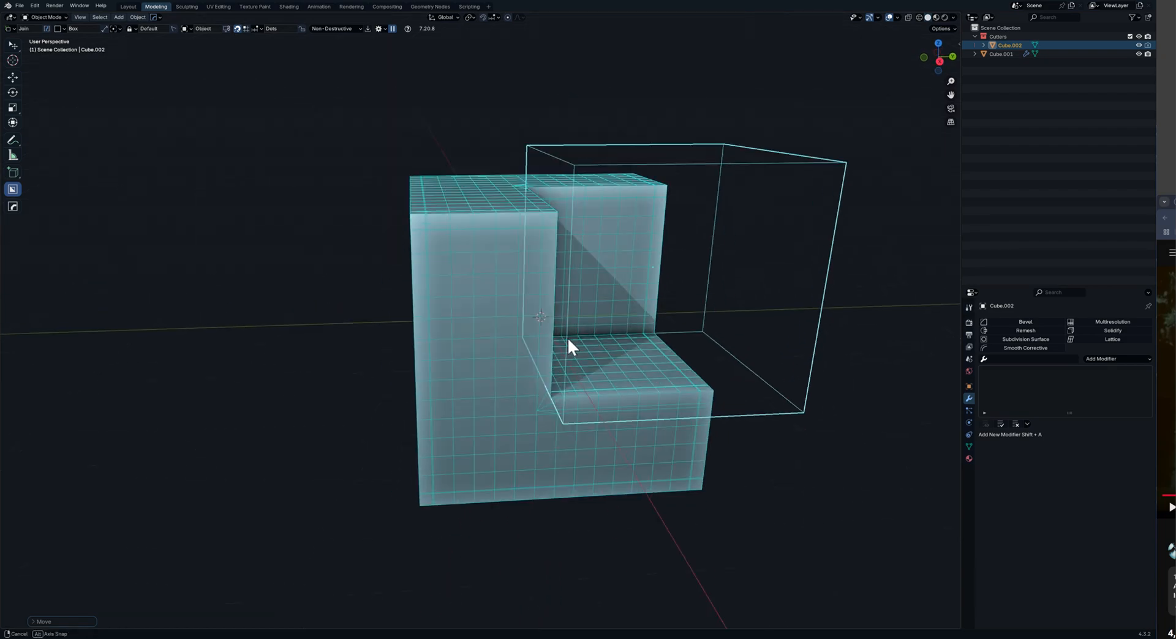
left_click_drag(570, 345, 517, 262)
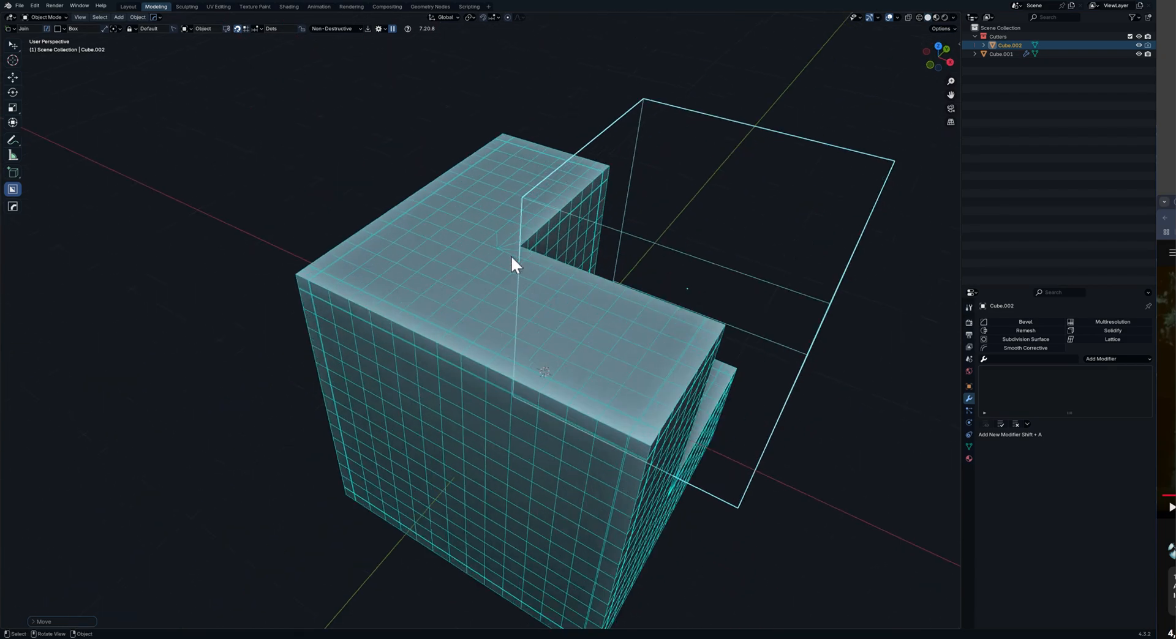
left_click_drag(516, 265, 668, 291)
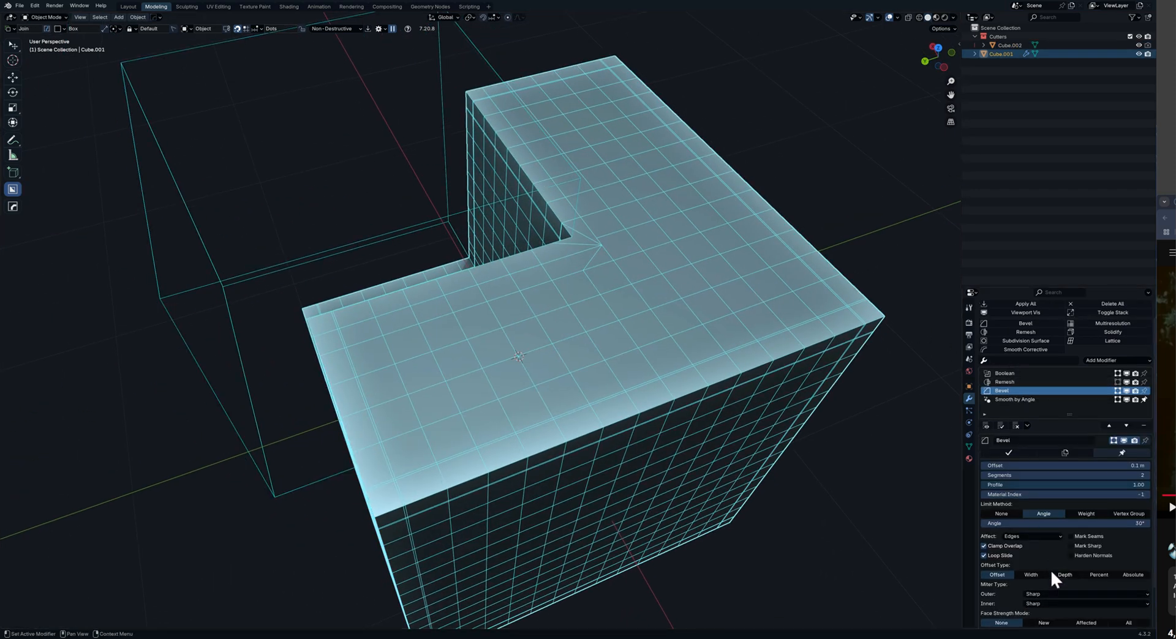
Set the Bevel's outer miter to Patch and narrow its offset to 0.04 m.
scroll("down", 3)
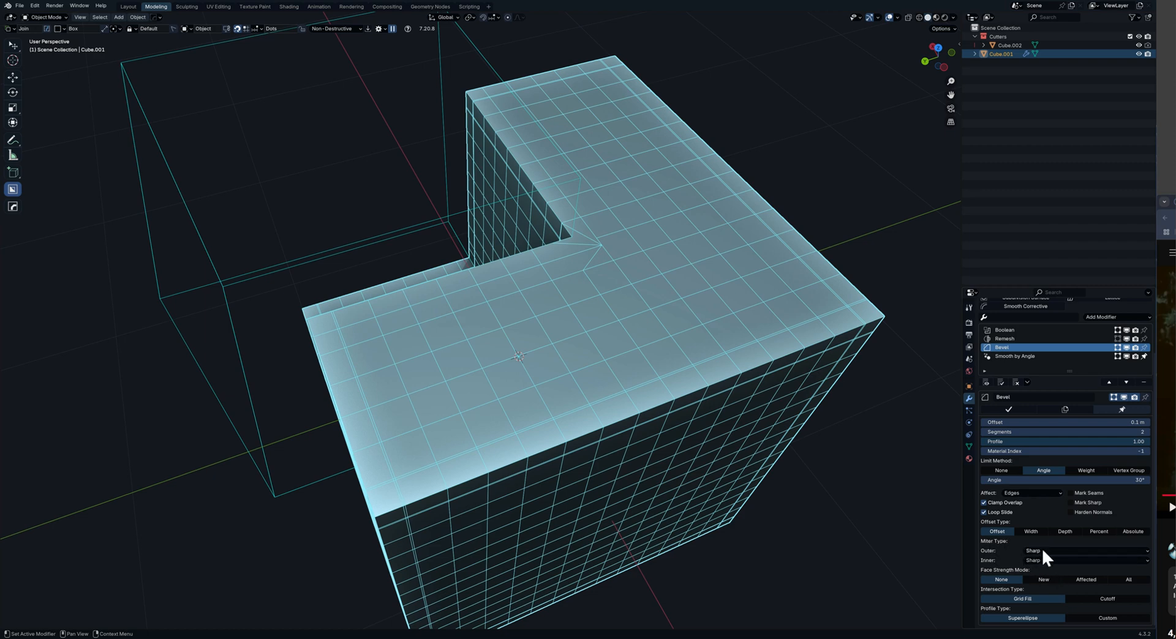
left_click(1084, 551)
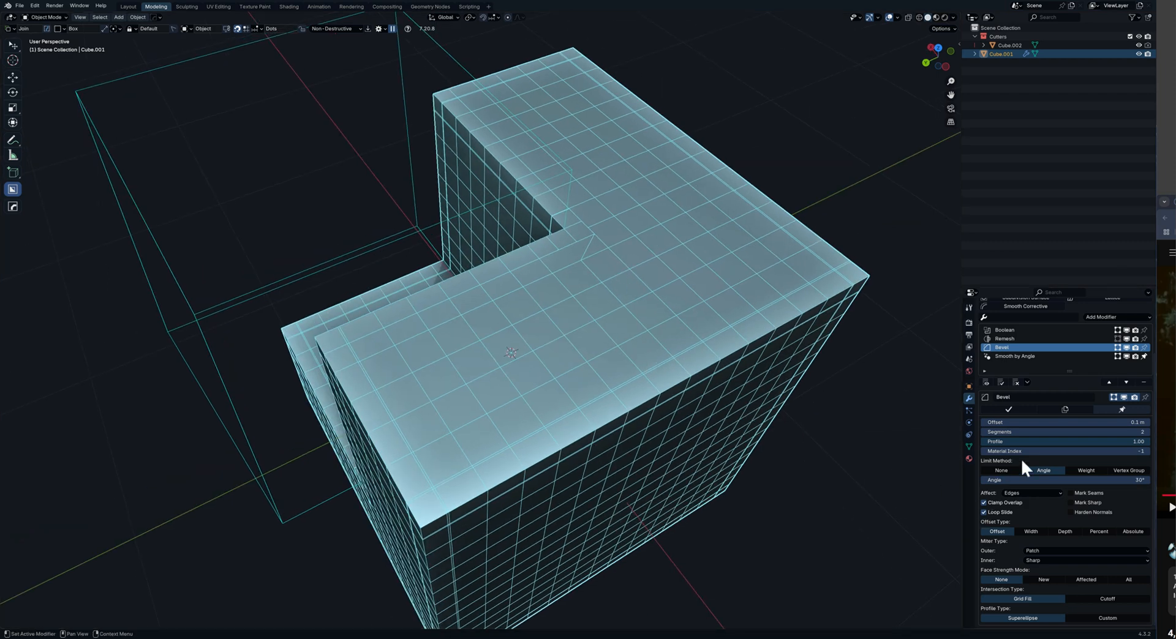
mouse_move(1012, 507)
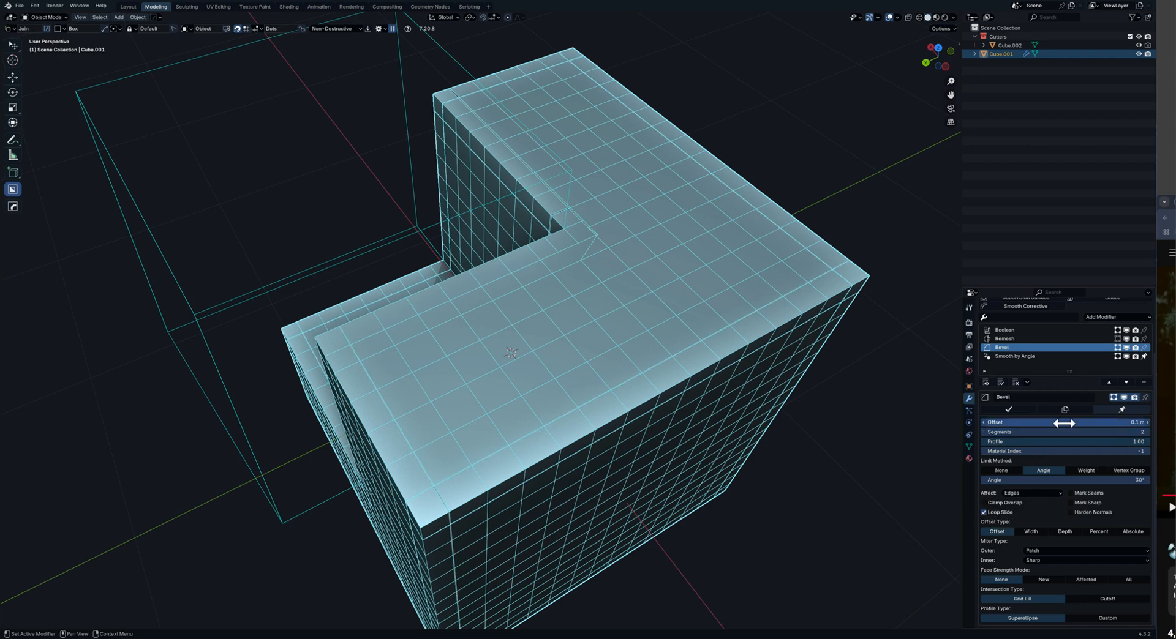
left_click_drag(1050, 423, 1073, 423)
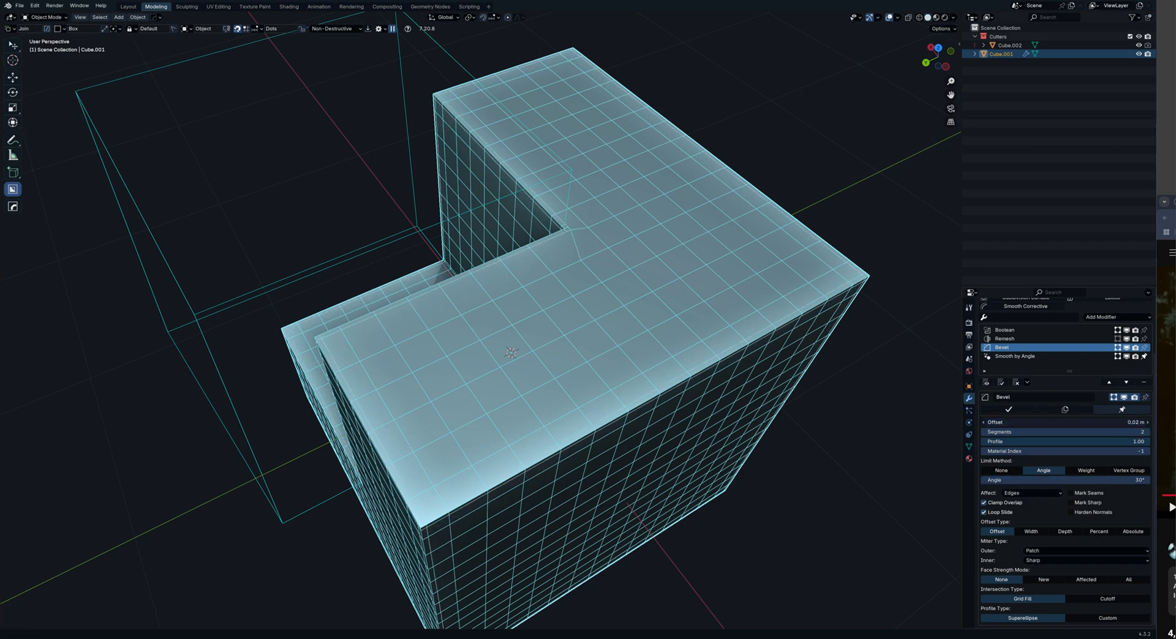
left_click_drag(1049, 422, 1064, 422)
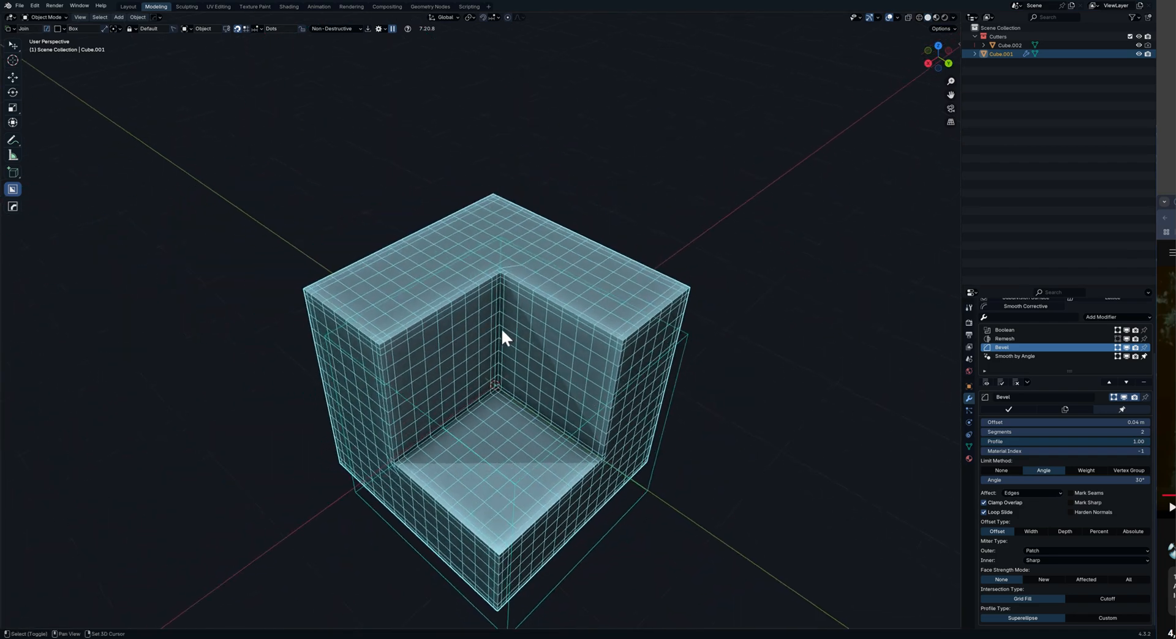
Round the cutter's inner corner edge into a curve so the notch gets a quarter-circle wall.
left_click_drag(502, 337, 431, 345)
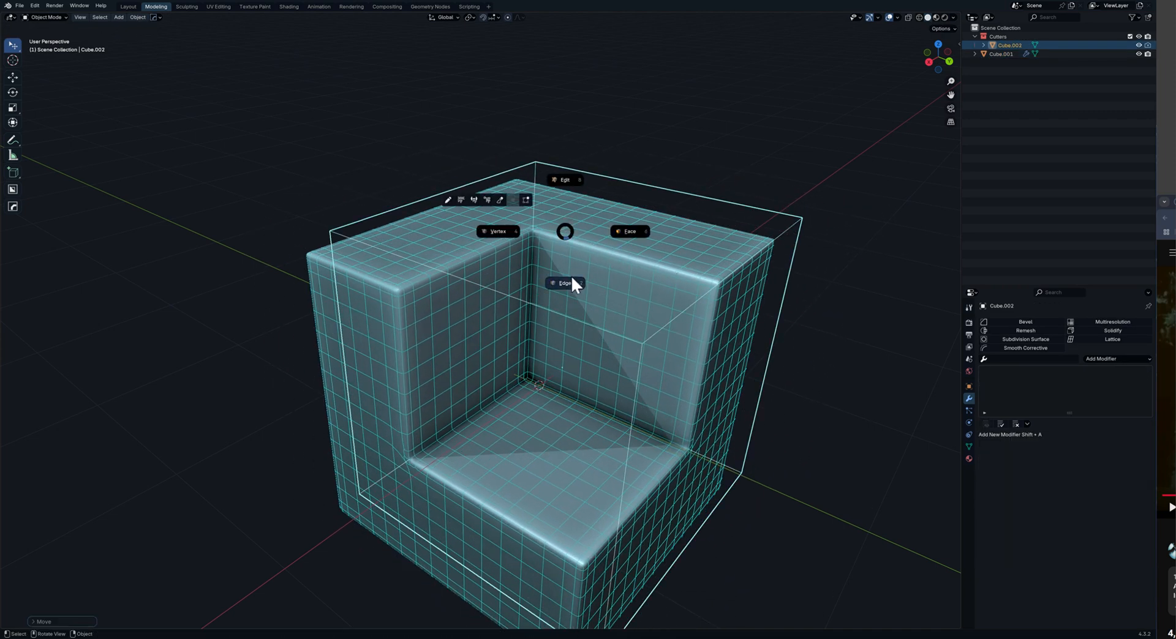
left_click(564, 283)
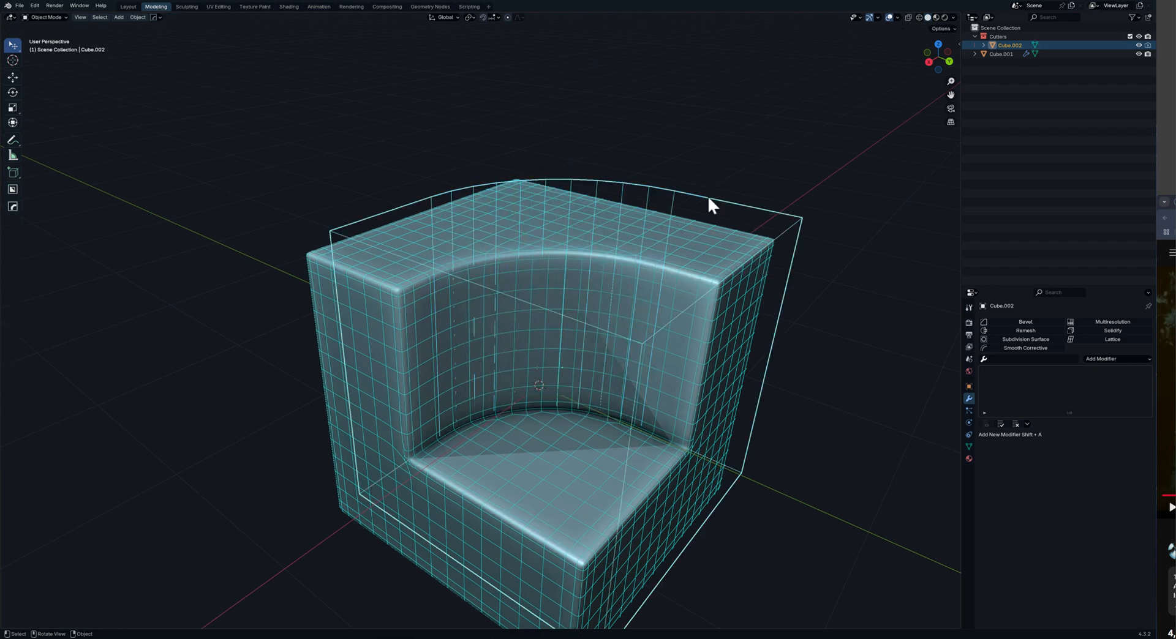
left_click_drag(713, 210, 668, 293)
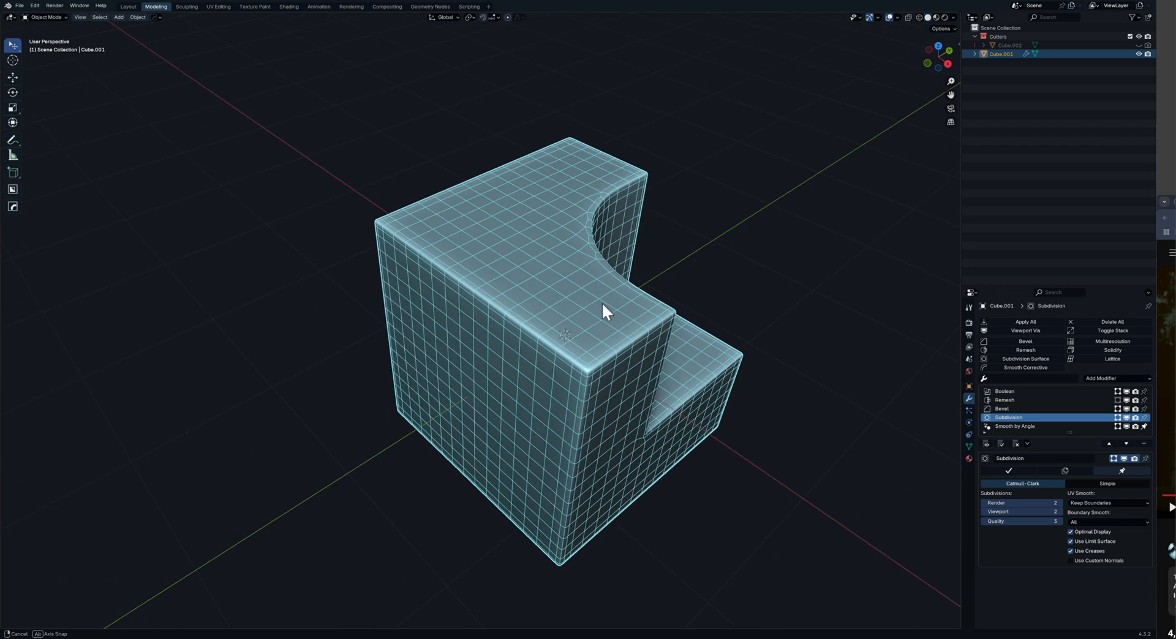
Orbit closer to view the rounded quarter-circle cut on the block.
left_click_drag(601, 312, 449, 300)
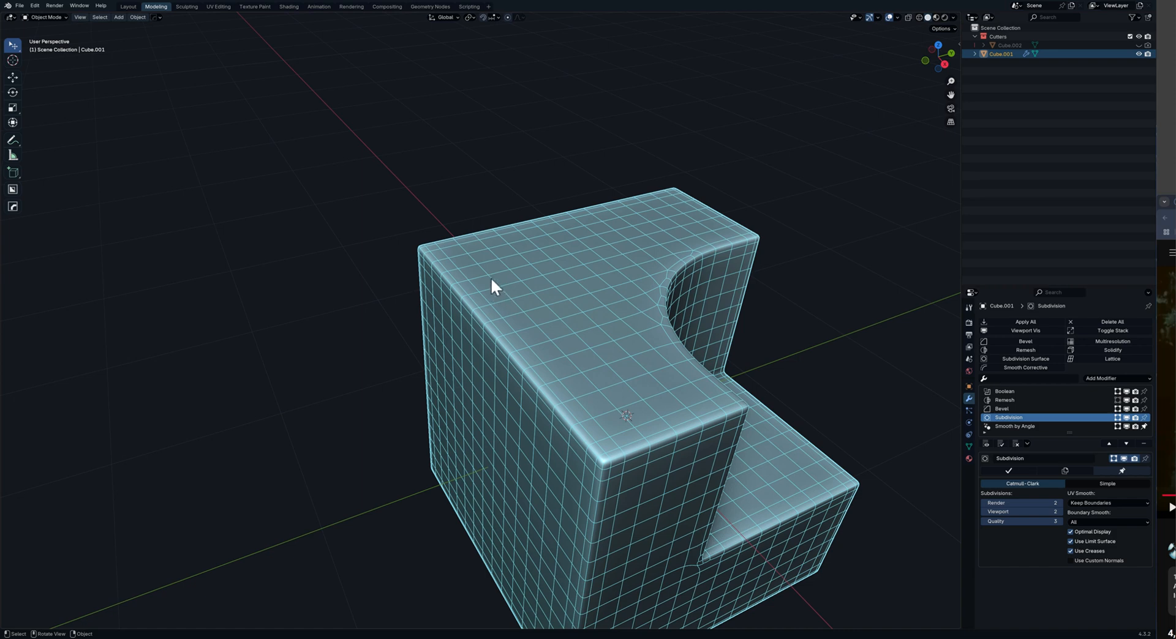
mouse_move(21, 196)
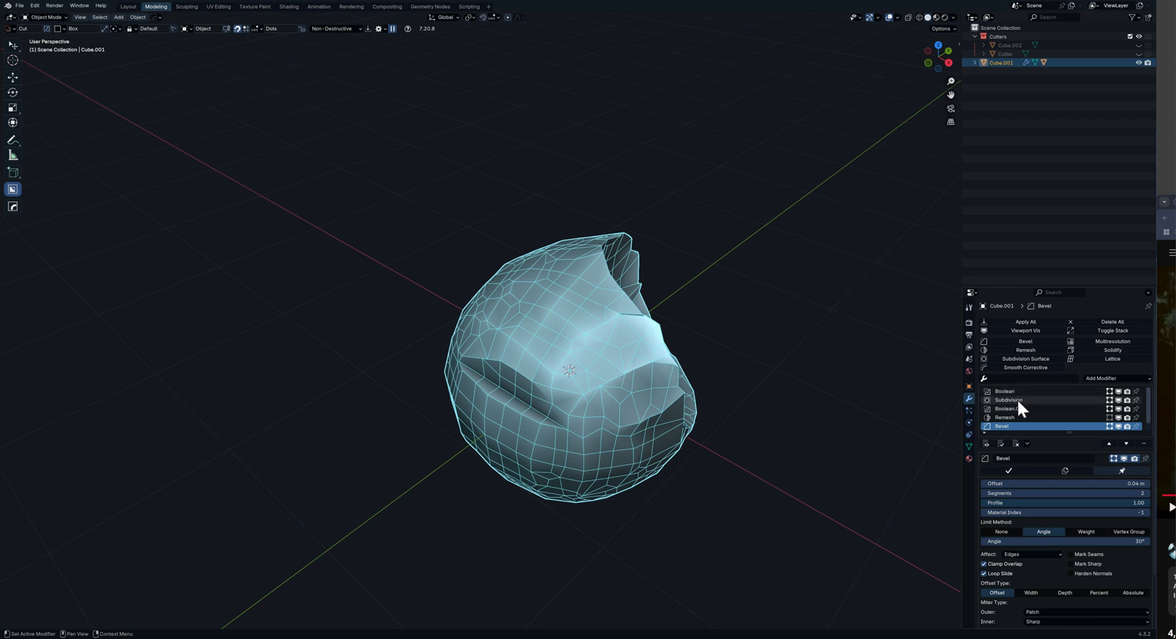
mouse_move(1013, 409)
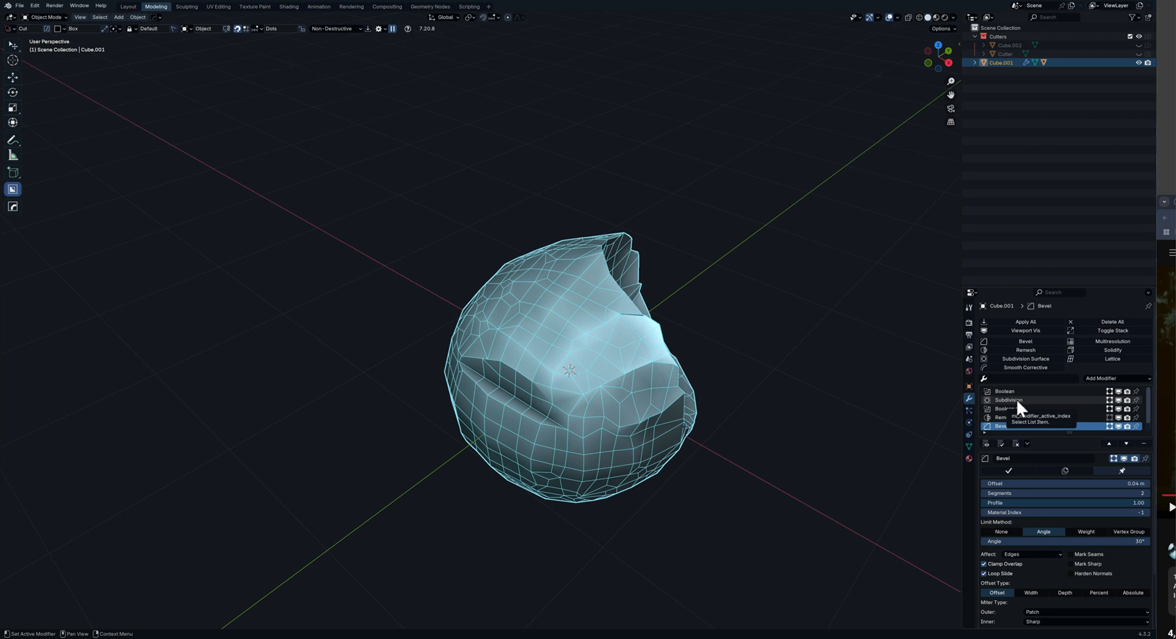
Remove the out-of-place Subdivision modifier so Bevel ends the stack, checking the front notch.
left_click(1008, 399)
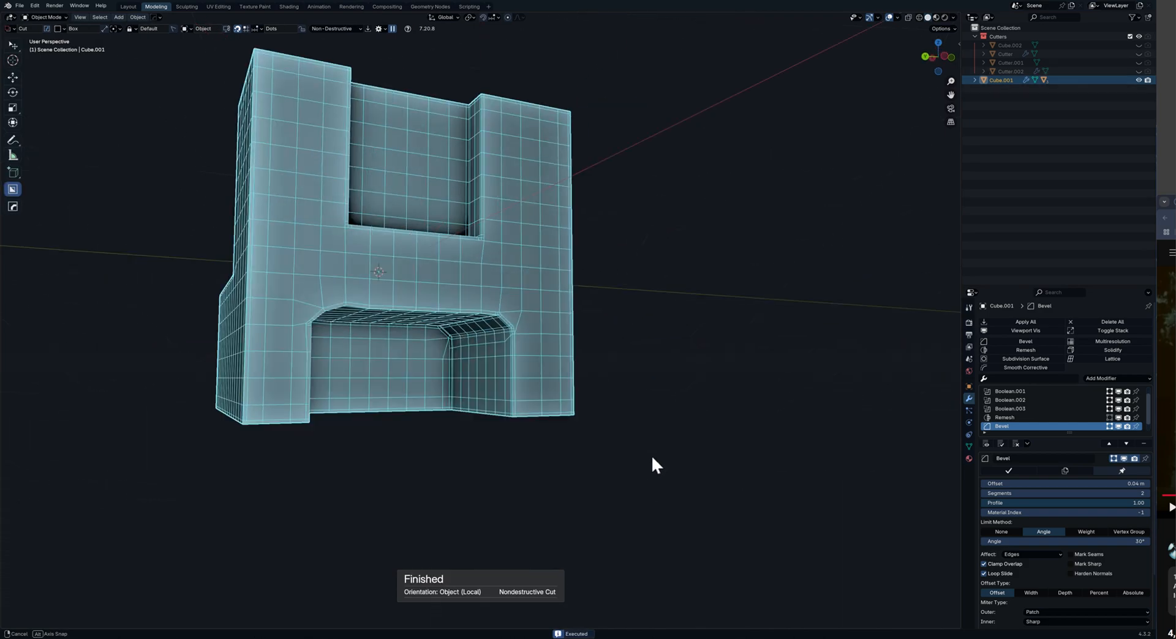
left_click_drag(657, 464, 547, 273)
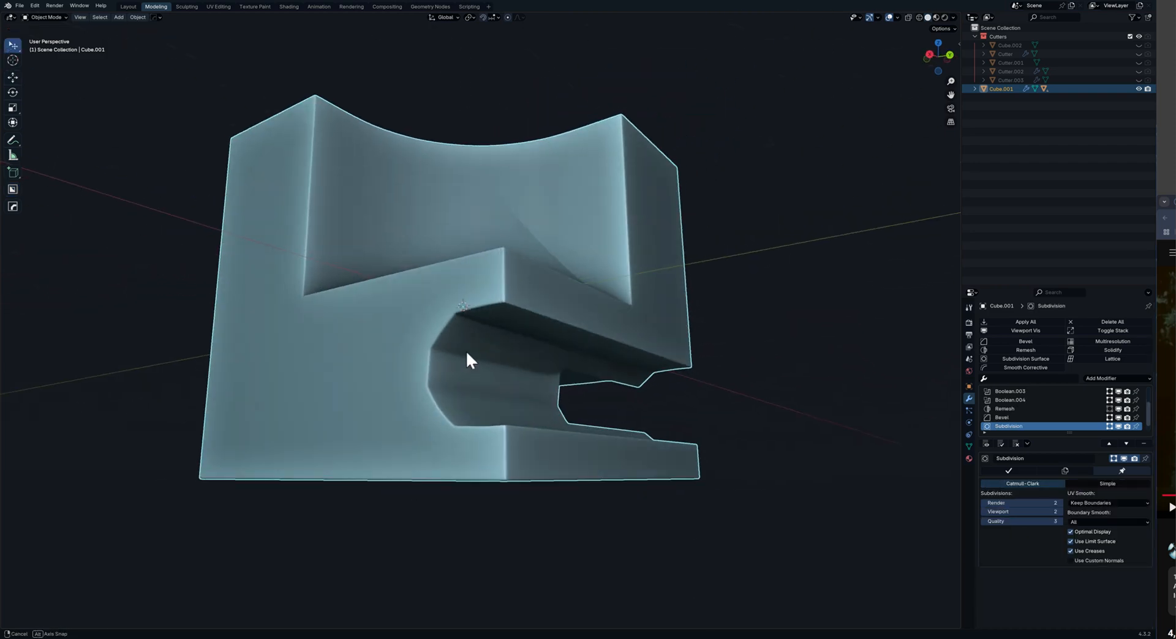
left_click_drag(465, 360, 510, 386)
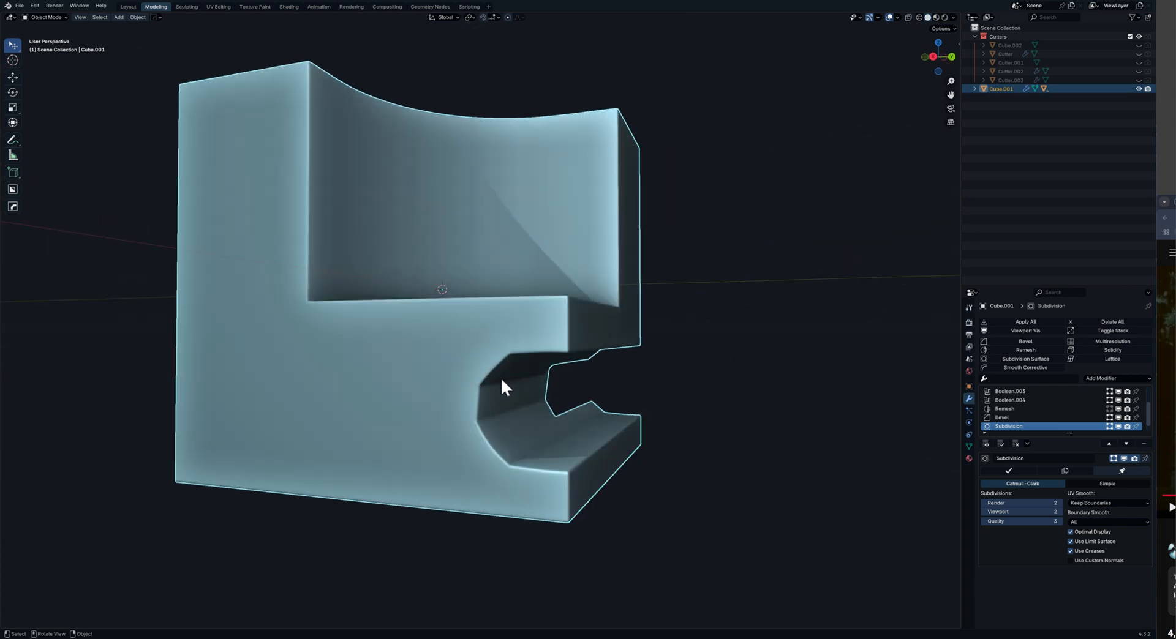
left_click(1004, 418)
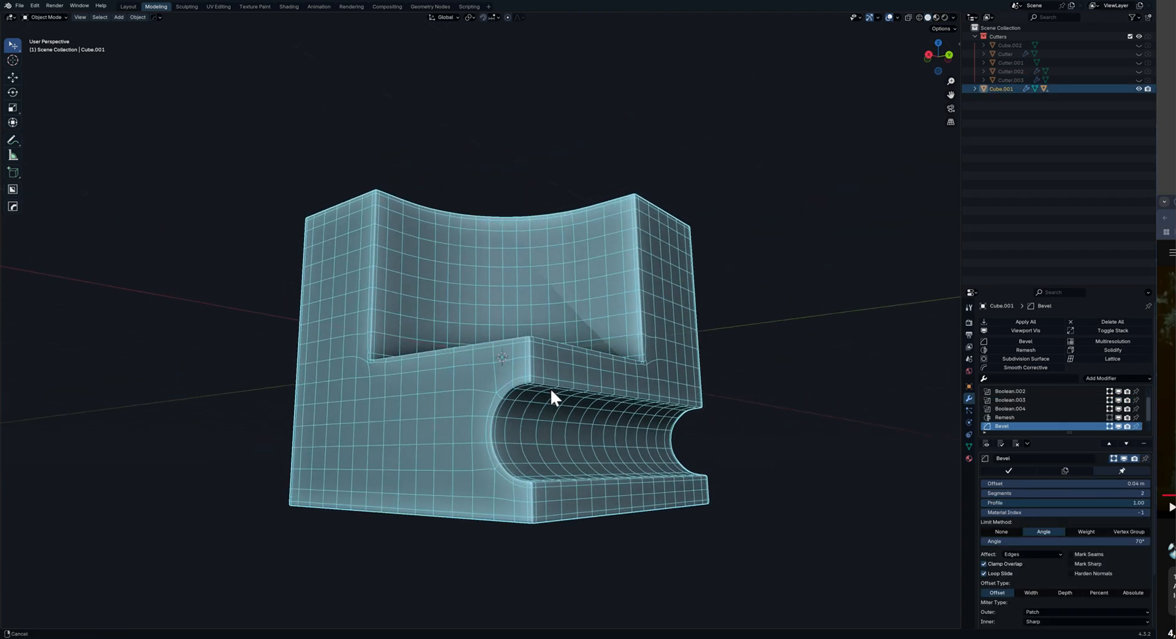
left_click_drag(551, 397, 499, 364)
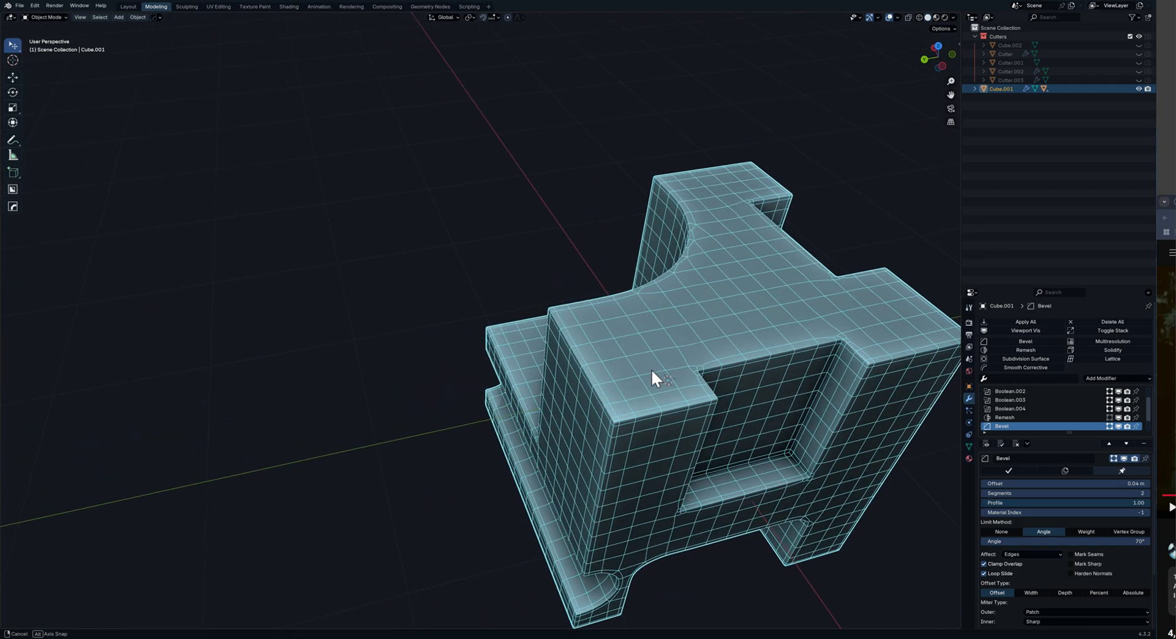
left_click_drag(656, 379, 604, 354)
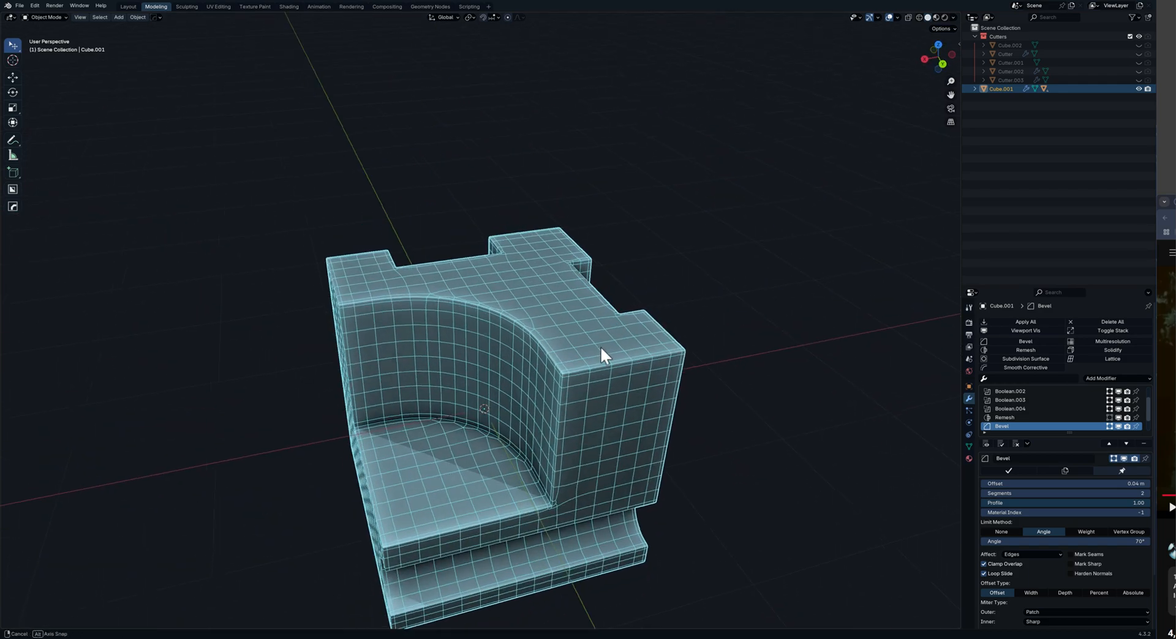
left_click_drag(604, 356, 563, 293)
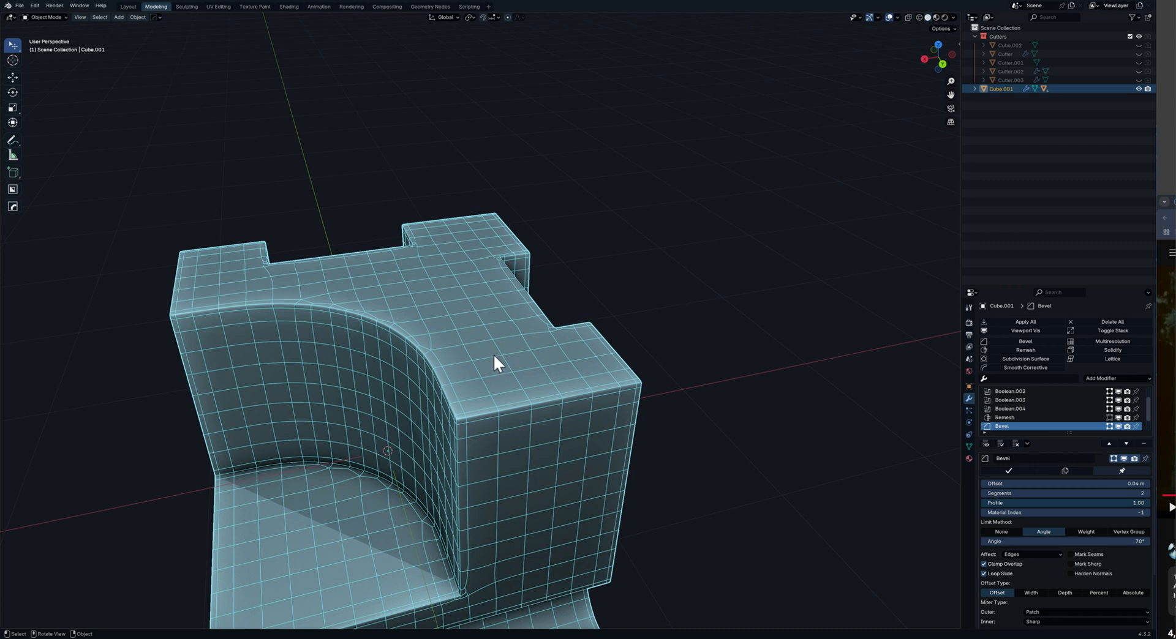
mouse_move(439, 382)
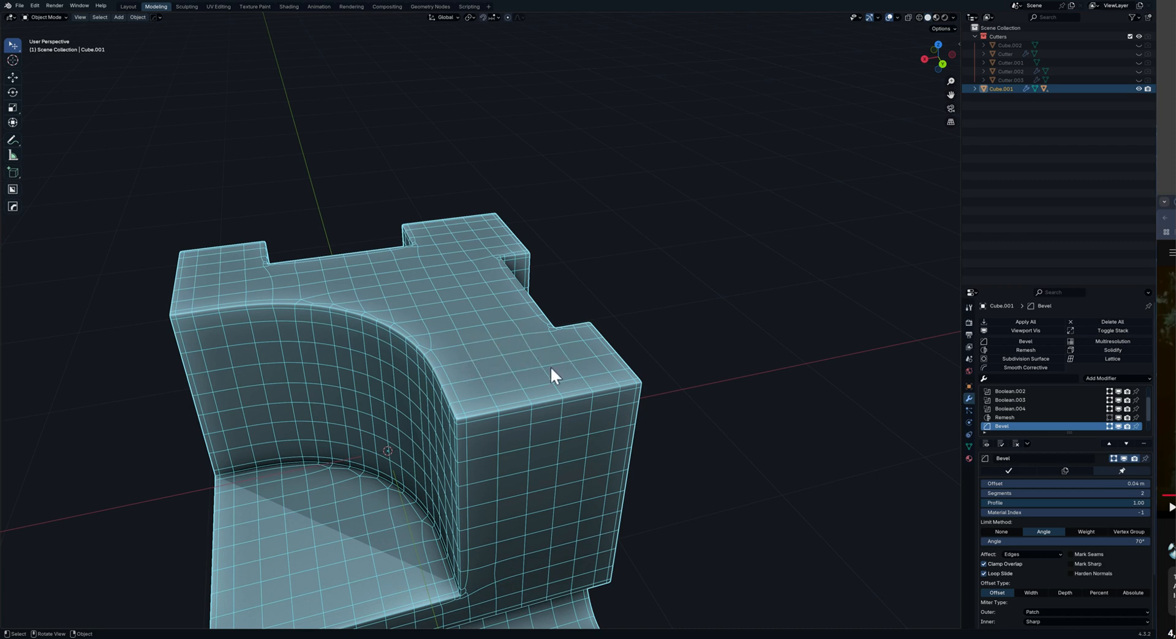
mouse_move(11, 217)
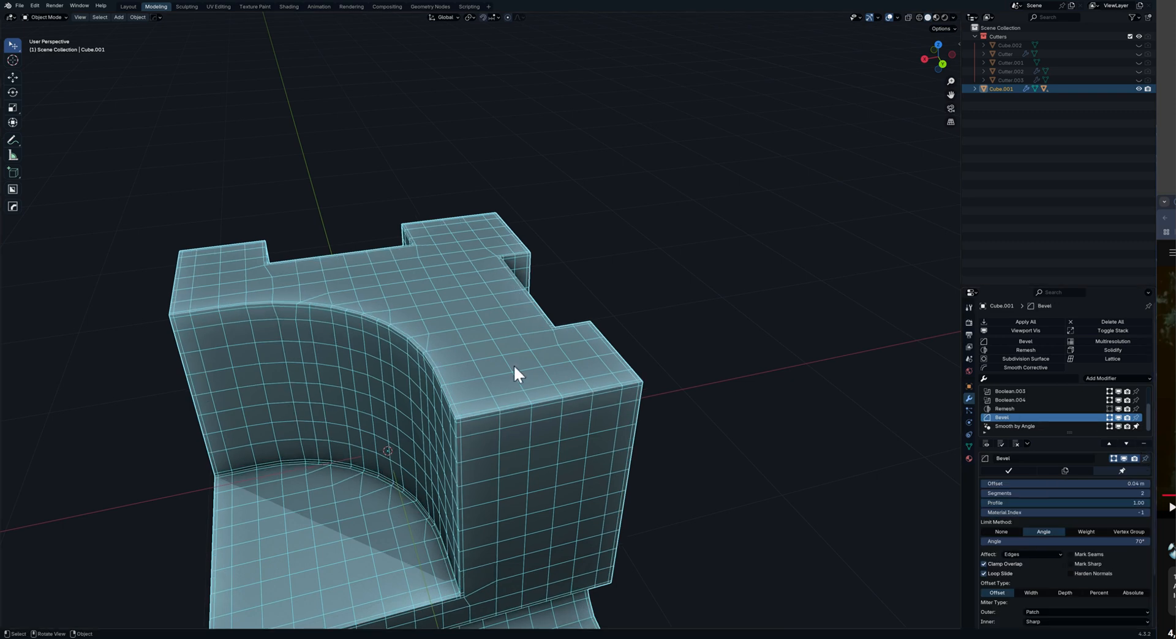
mouse_move(343, 240)
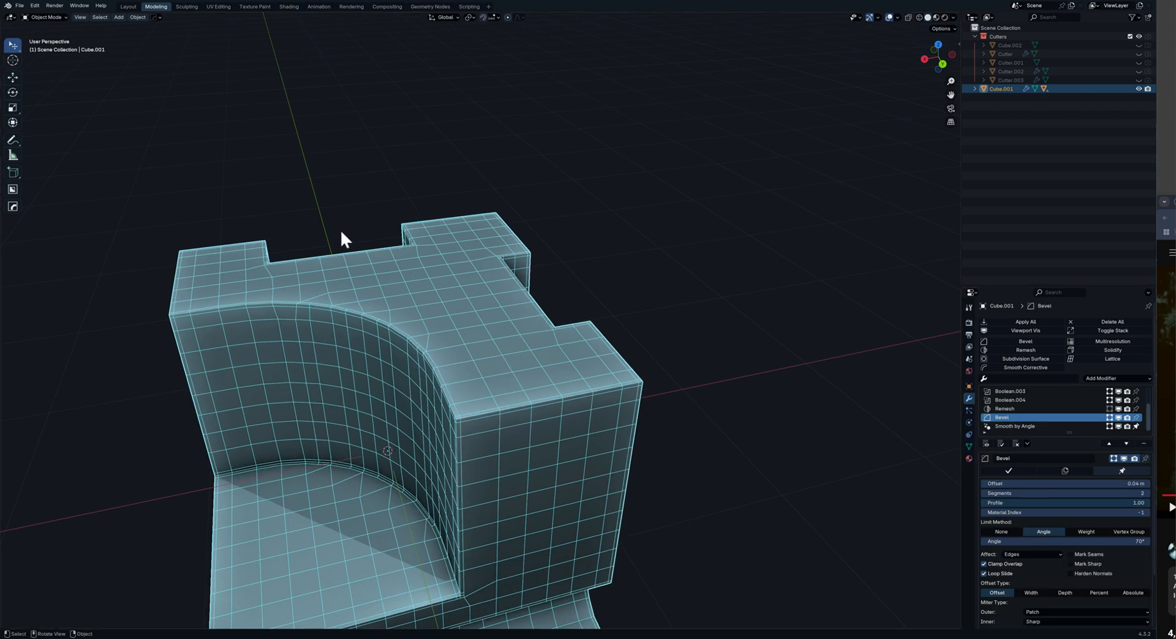
mouse_move(487, 330)
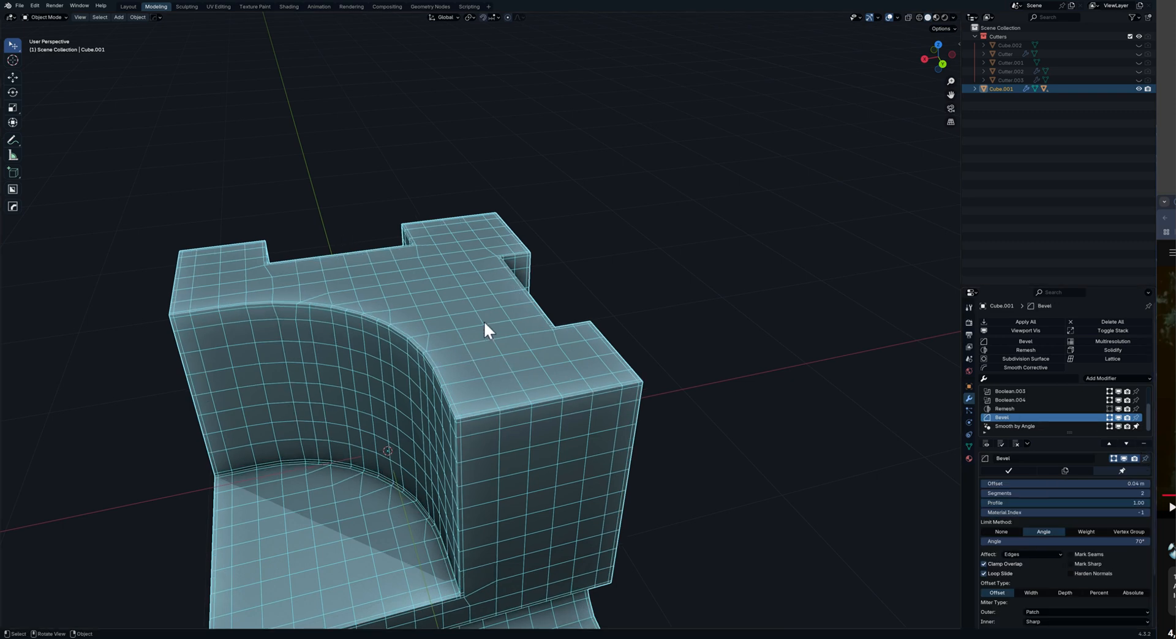
mouse_move(496, 335)
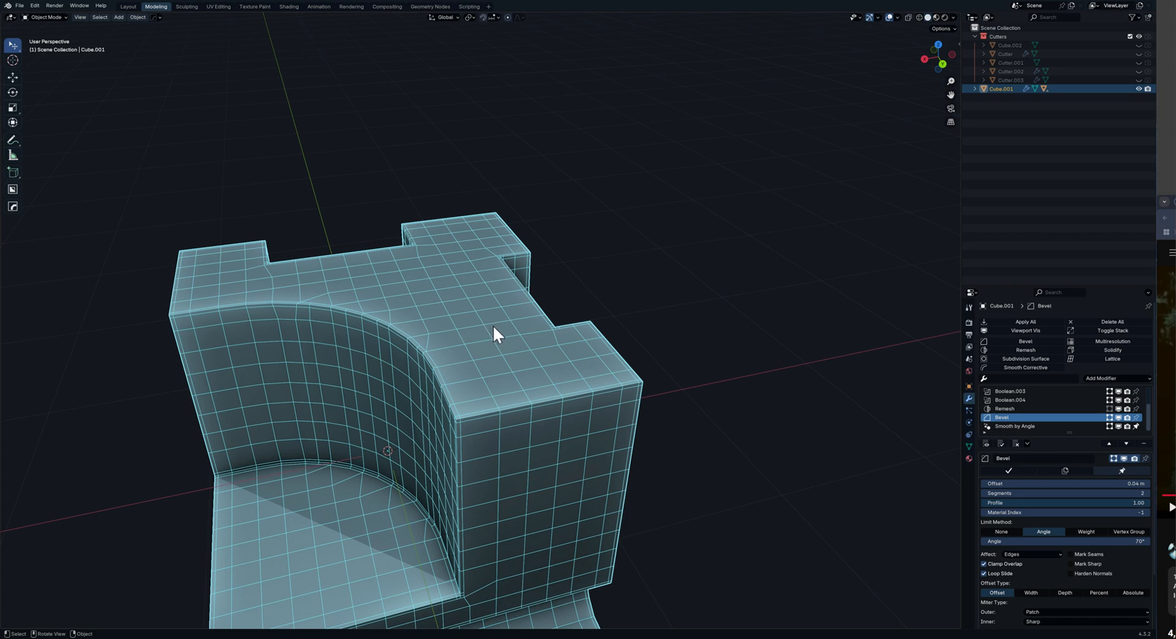
mouse_move(500, 367)
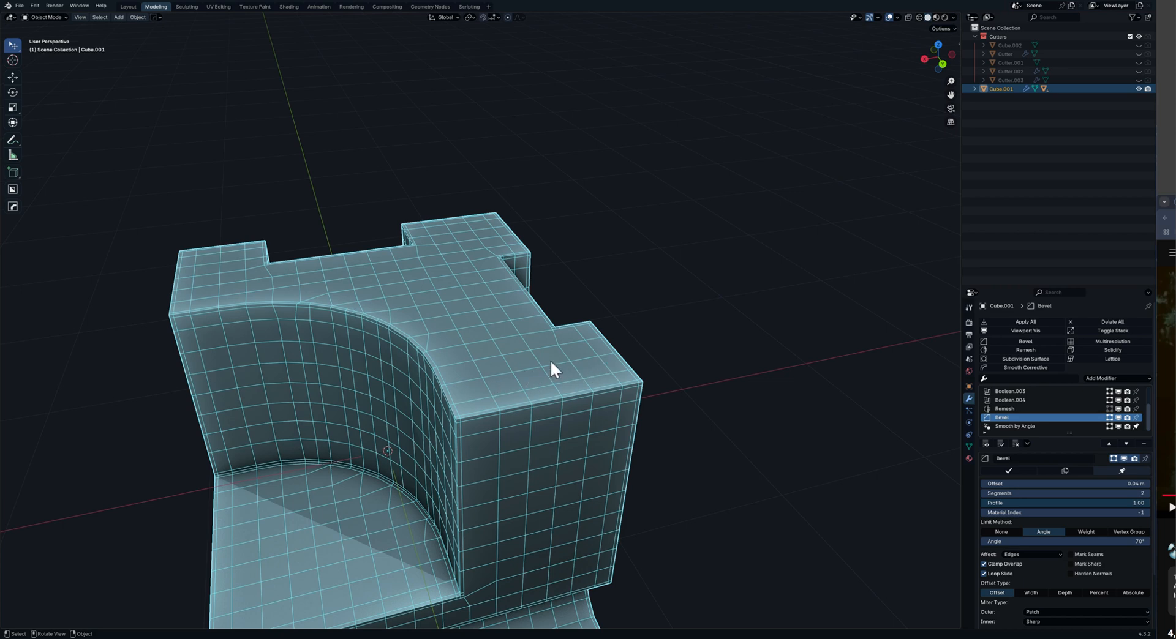
mouse_move(233, 271)
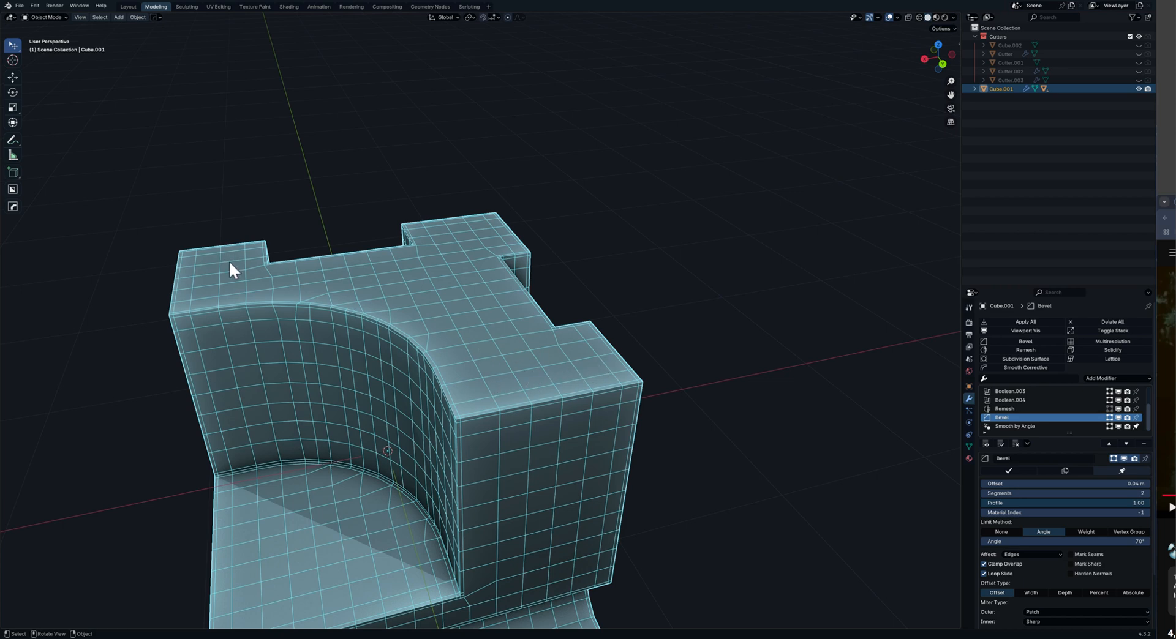
Activate Bool Tool Join brush mode and bring up the Remesh modifier's settings.
left_click(12, 189)
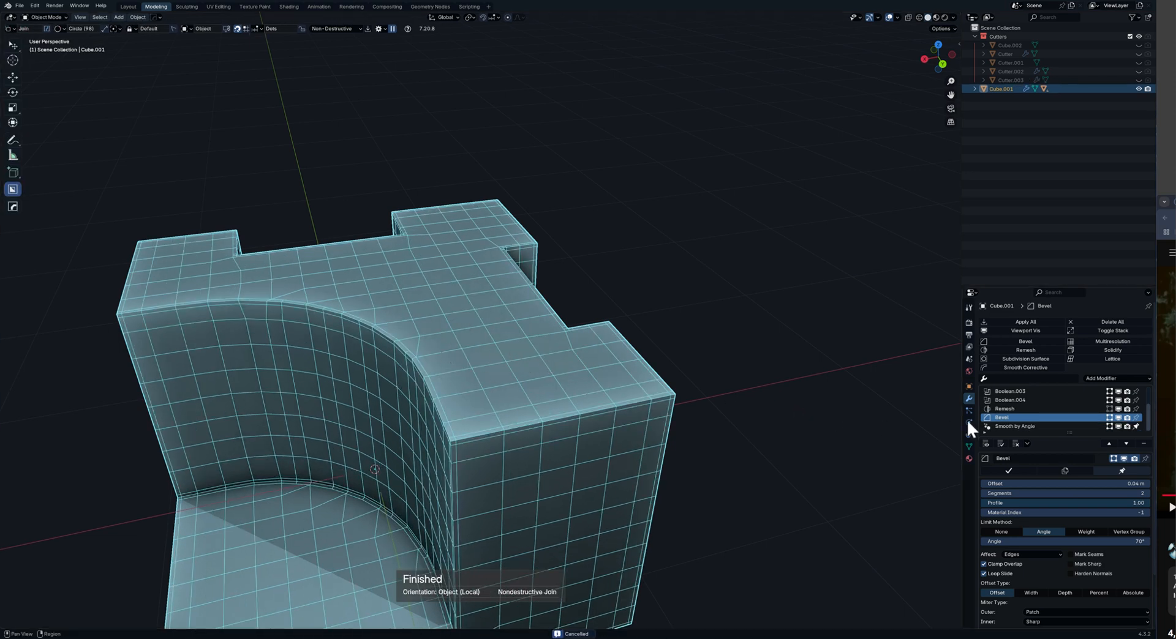
left_click(1005, 409)
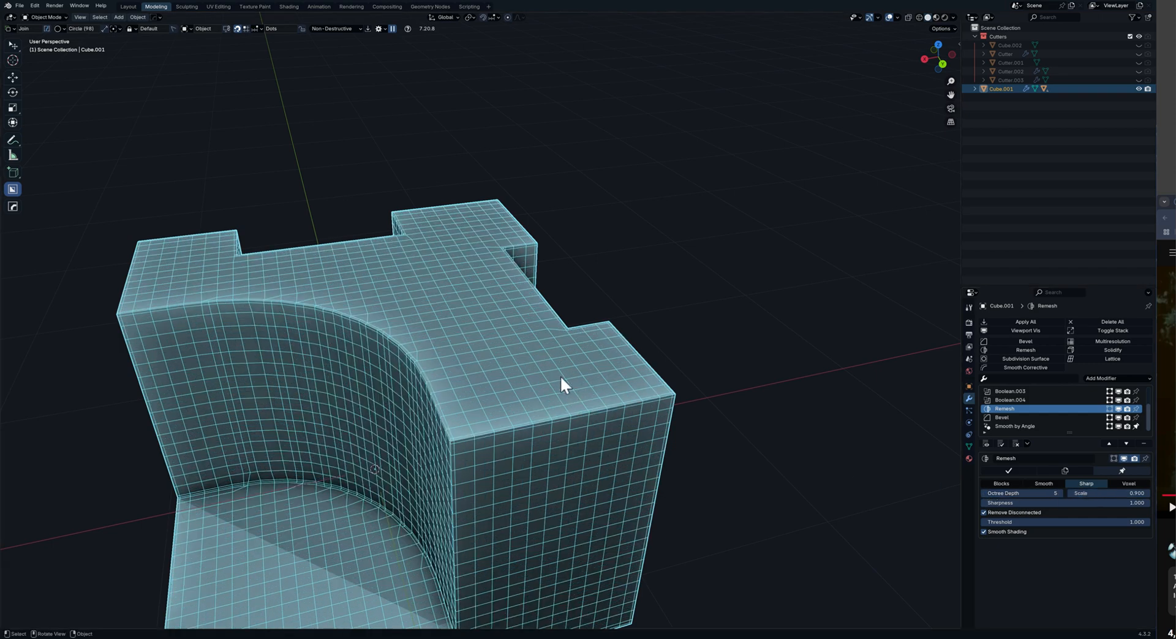
Draw a circle on the top face near the outer corner and extrude it into cylinder Cutter.004.
left_click_drag(562, 386, 503, 357)
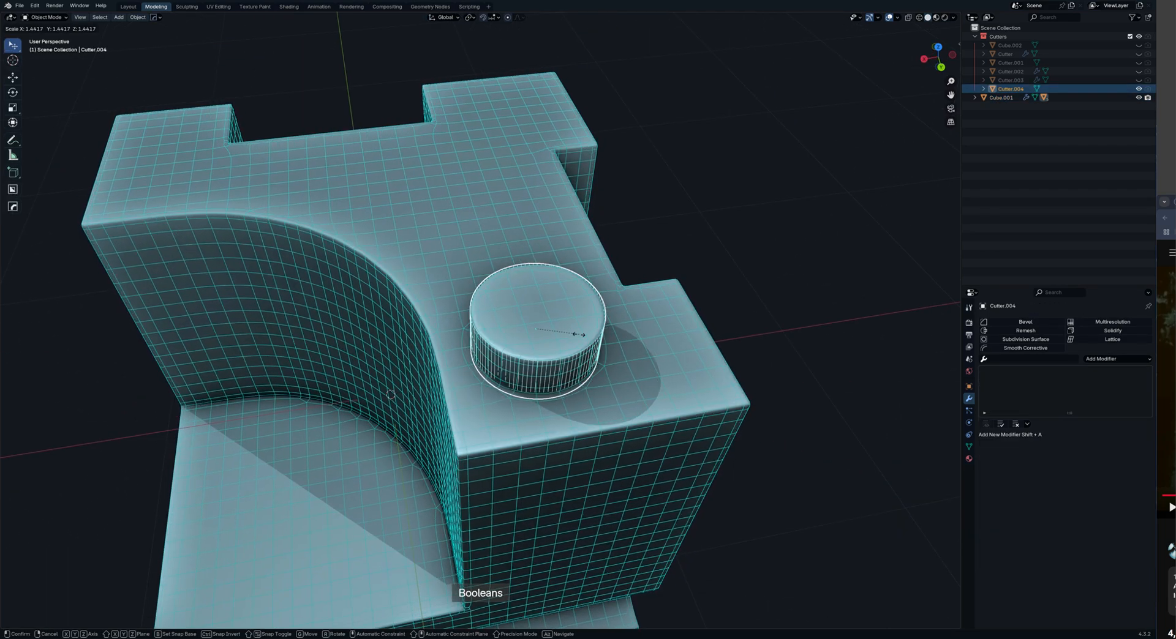
Confirm the cylinder's scale and select the main block Cube.001 to reorder its modifiers.
left_click(573, 329)
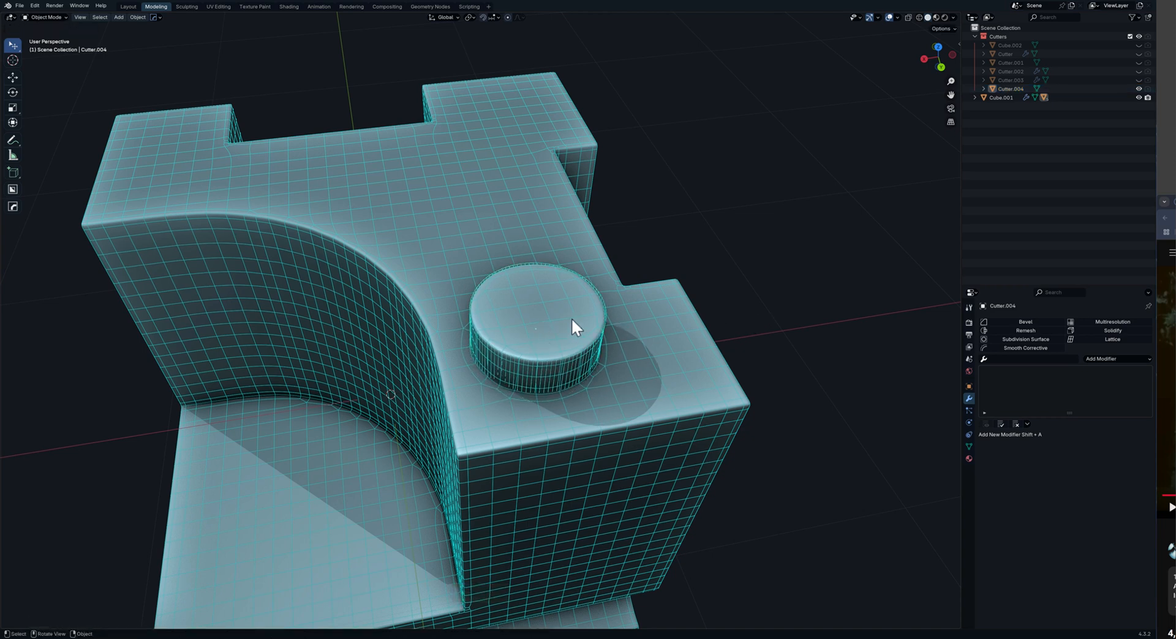
left_click(1001, 98)
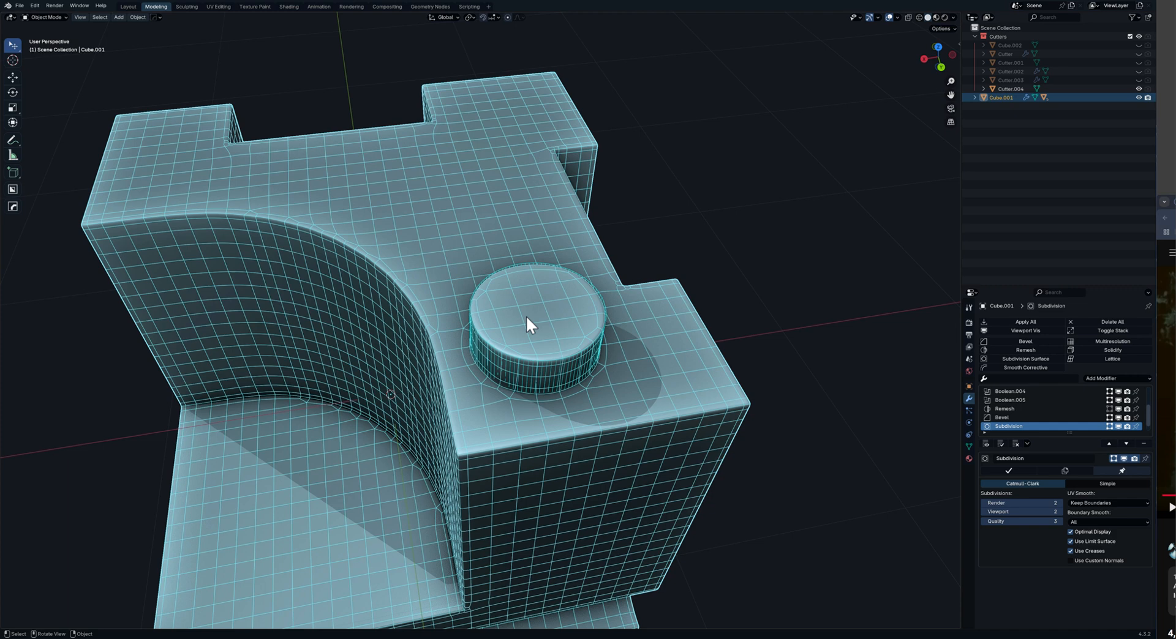
mouse_move(375, 249)
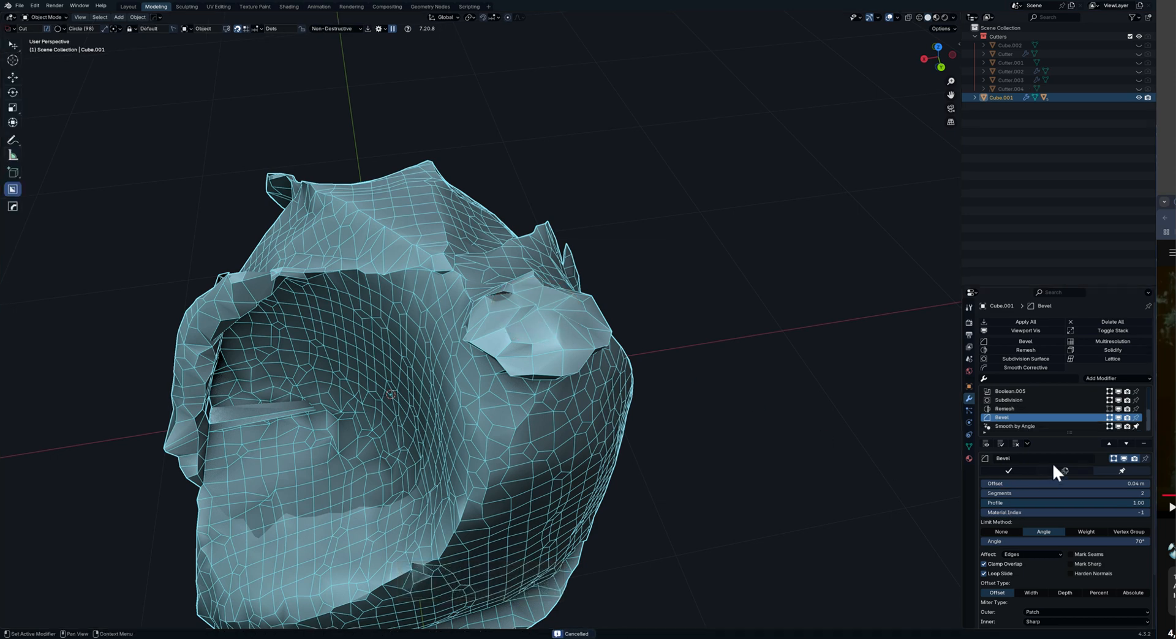
Restore the block's modifier order and bore Cutter.005 down through the round boss.
left_click(1008, 399)
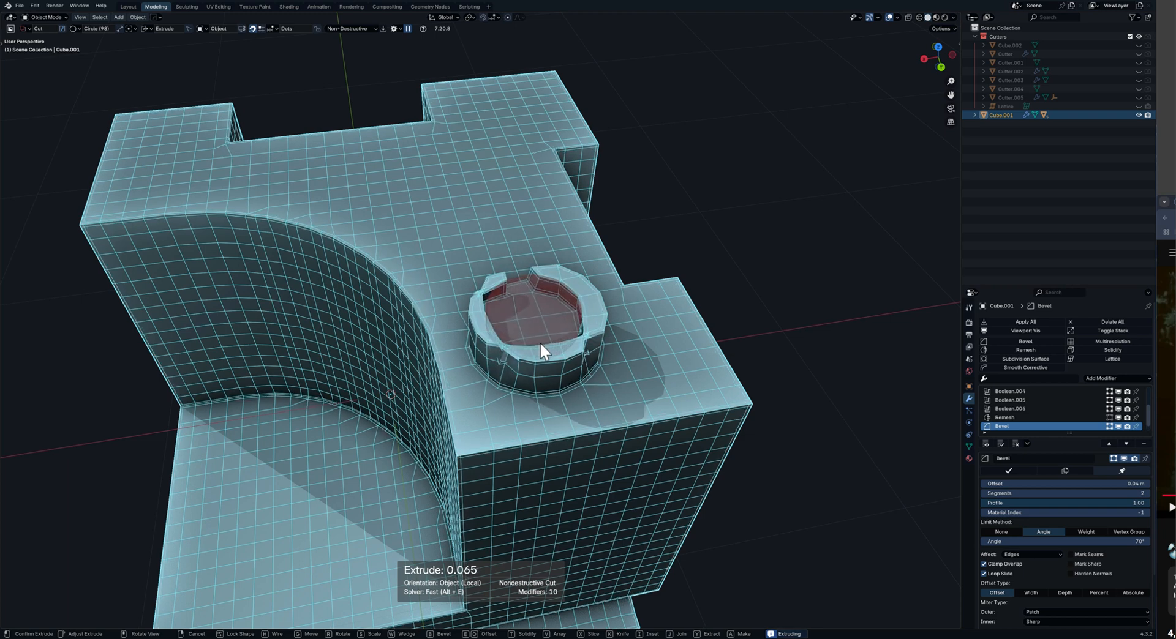
left_click(540, 345)
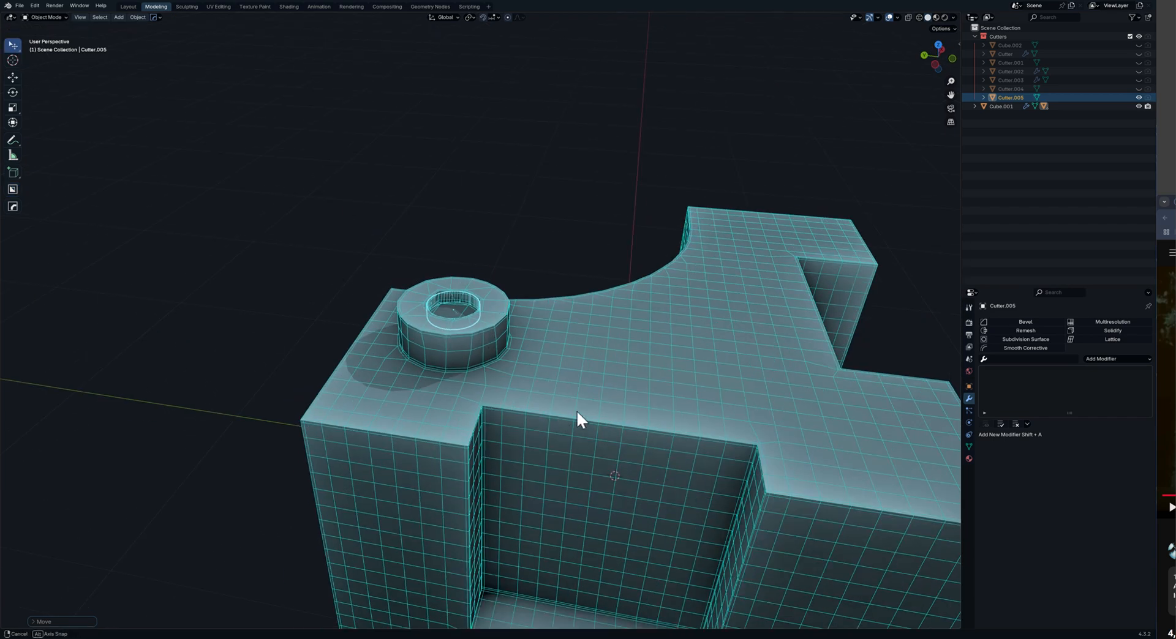
left_click_drag(577, 420, 495, 308)
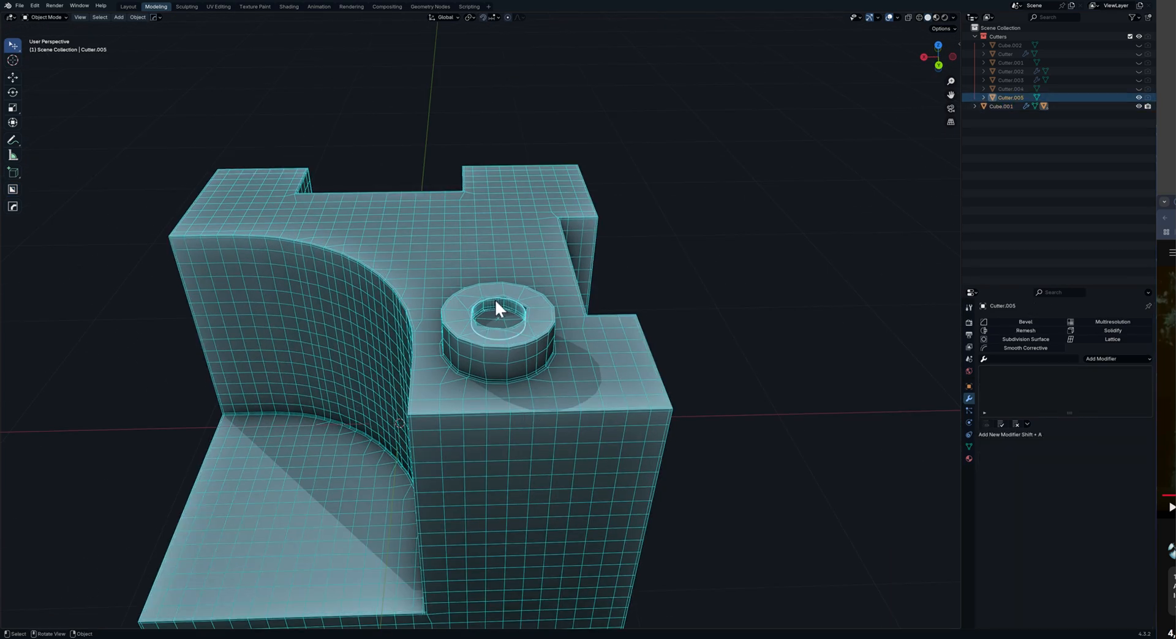
left_click_drag(498, 310, 566, 404)
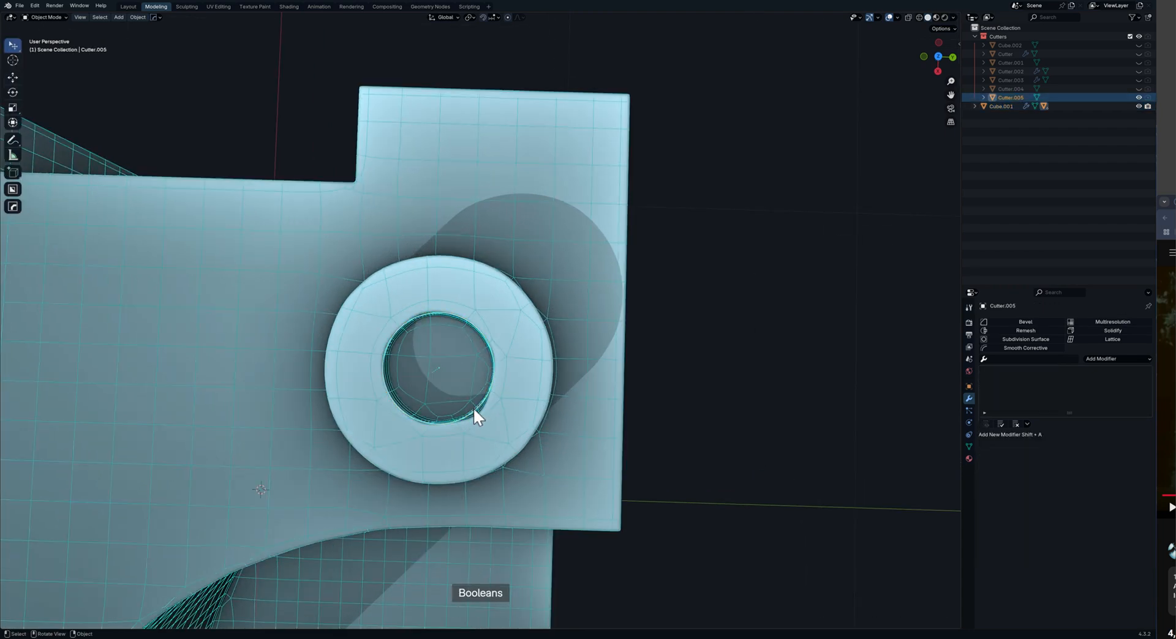
key("s")
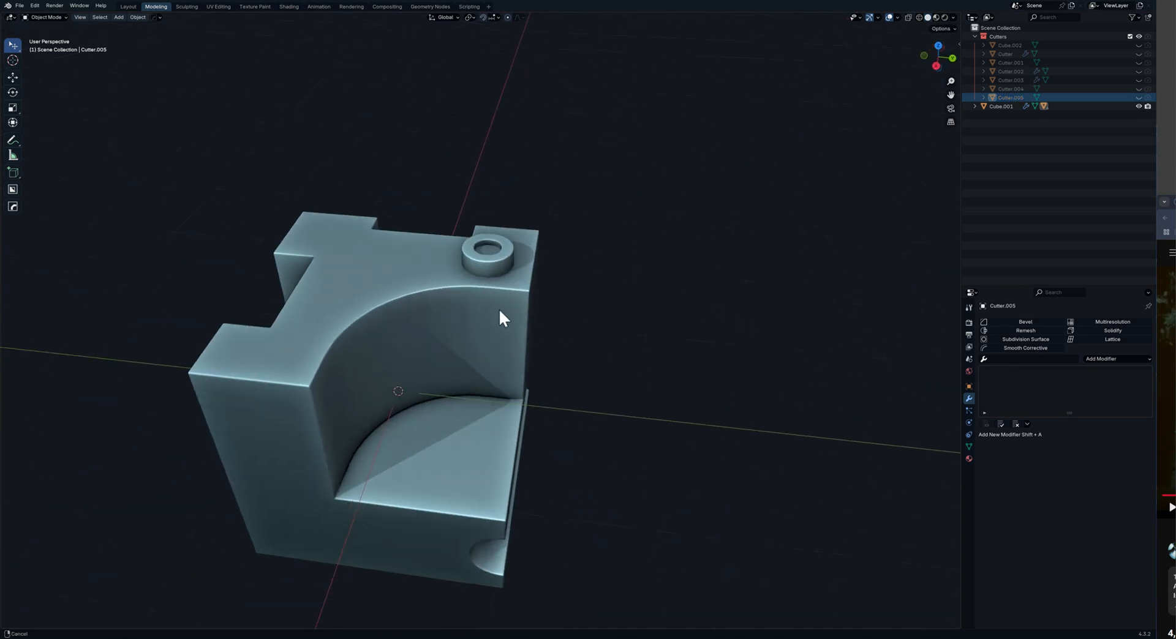
left_click(1000, 105)
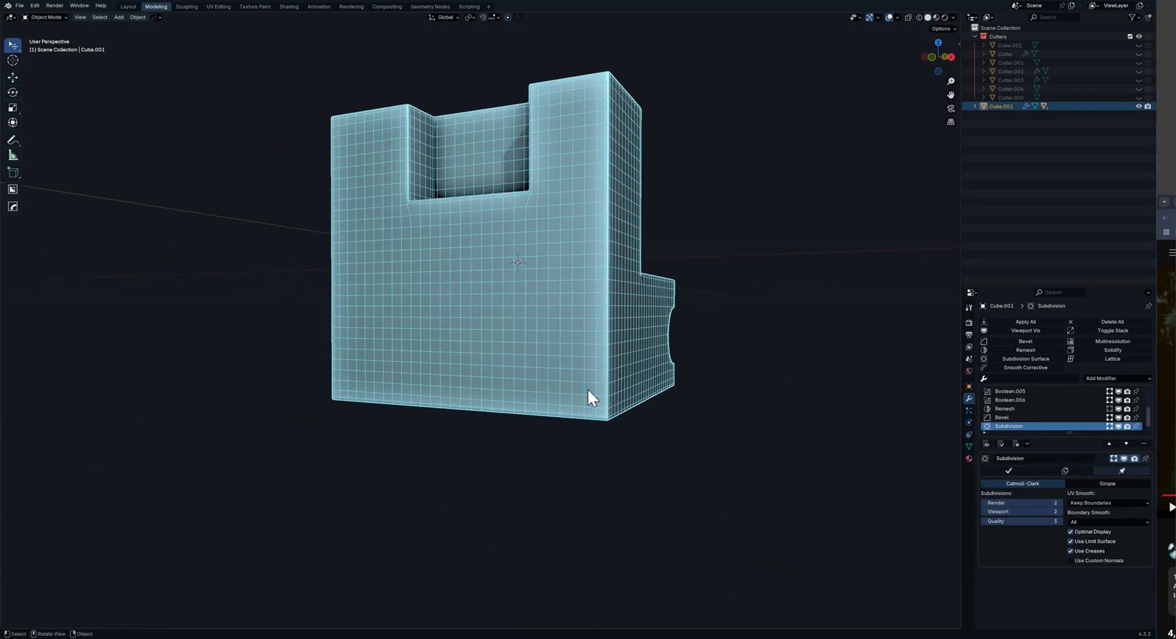
Draw a box on the lower step with BoxCutter Join, extrude it outward and confirm as Boolean.006.
left_click(12, 188)
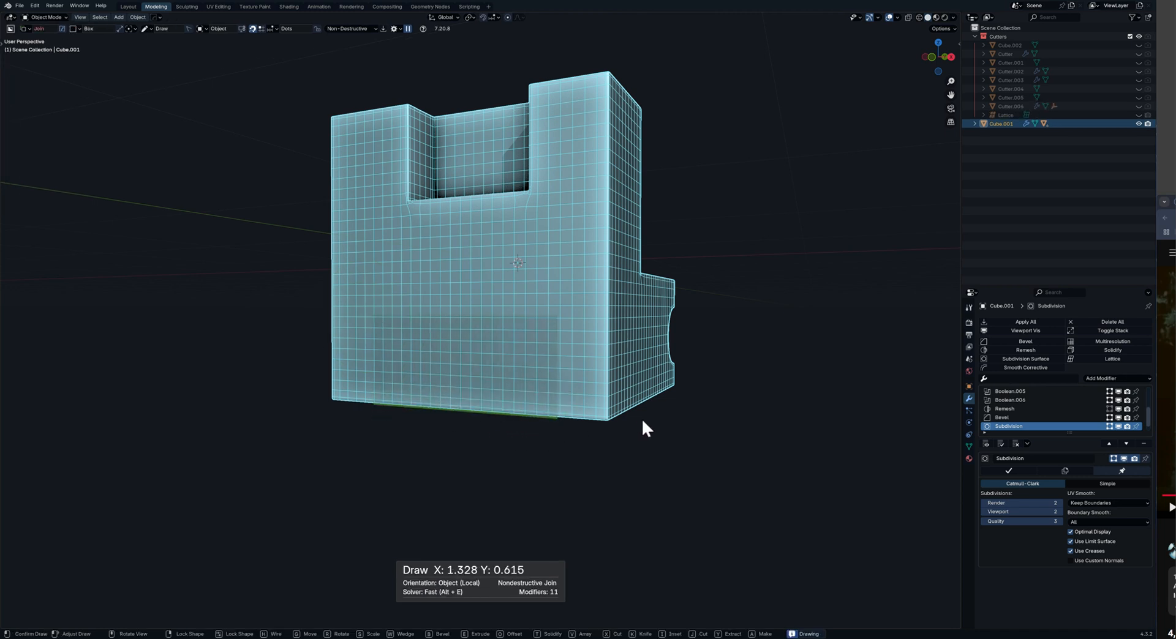
mouse_move(637, 452)
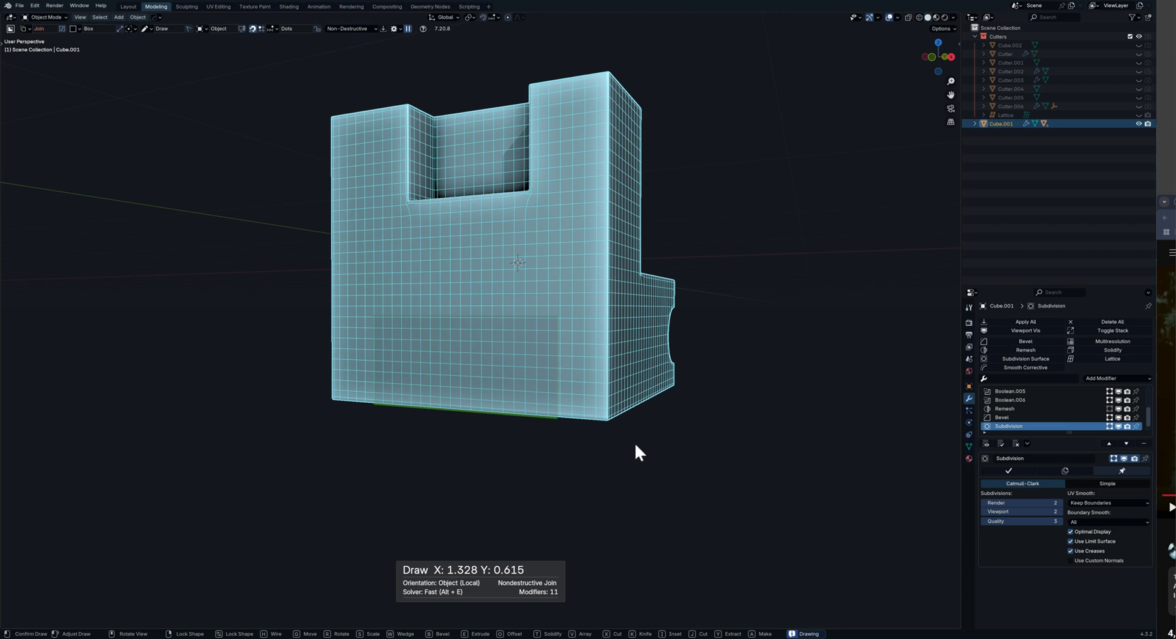
mouse_move(480, 423)
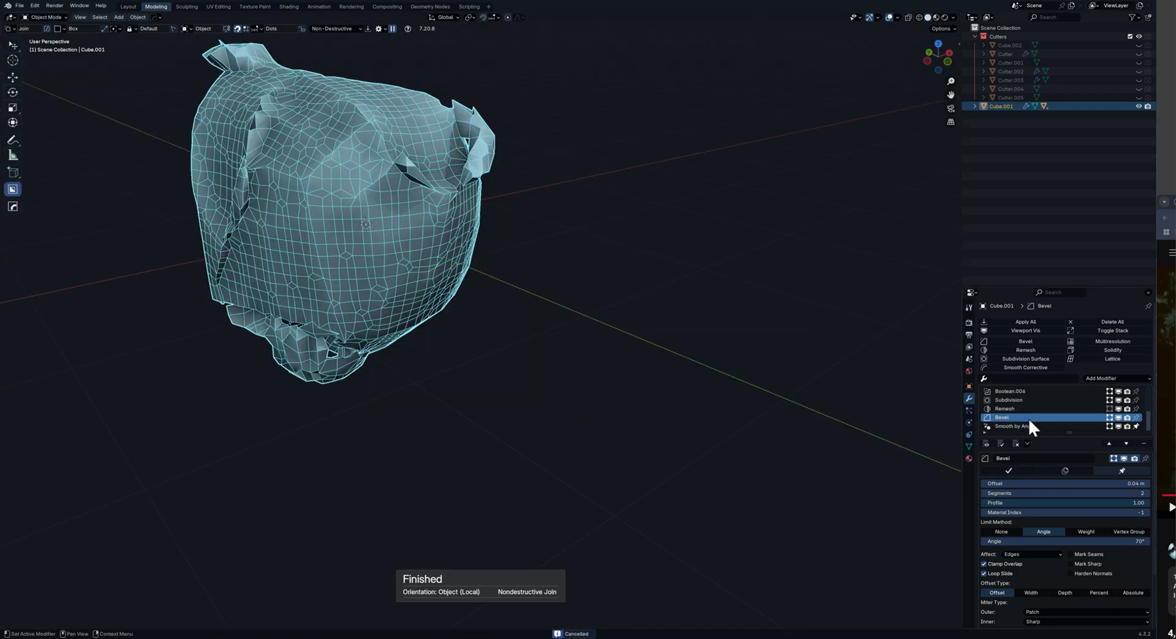
left_click(1008, 399)
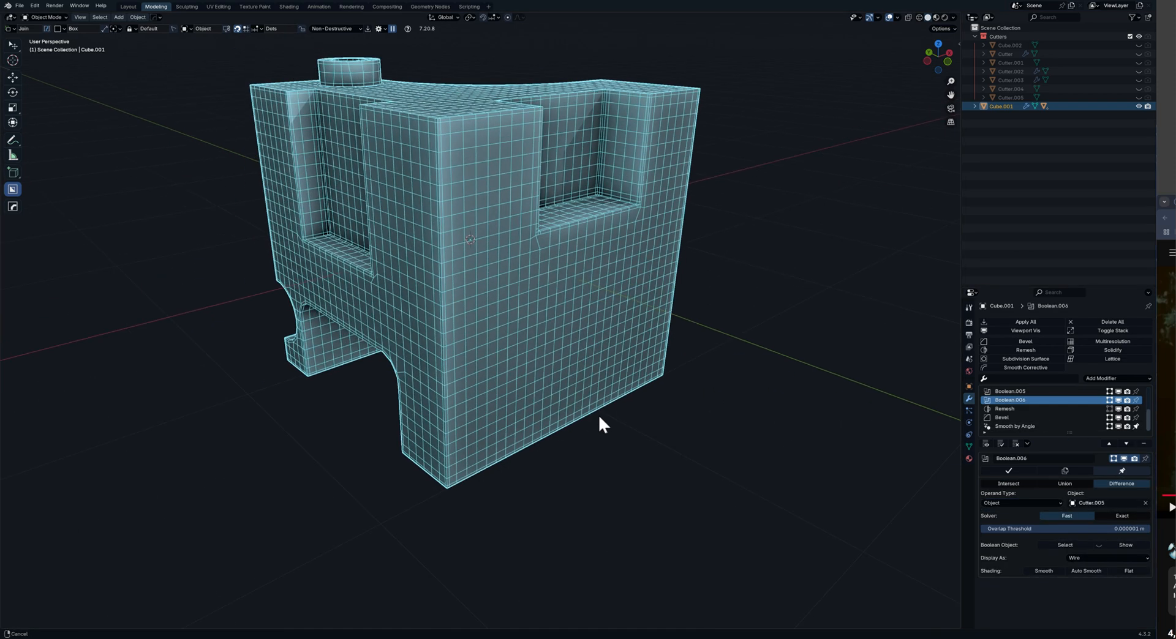
left_click_drag(600, 425, 480, 374)
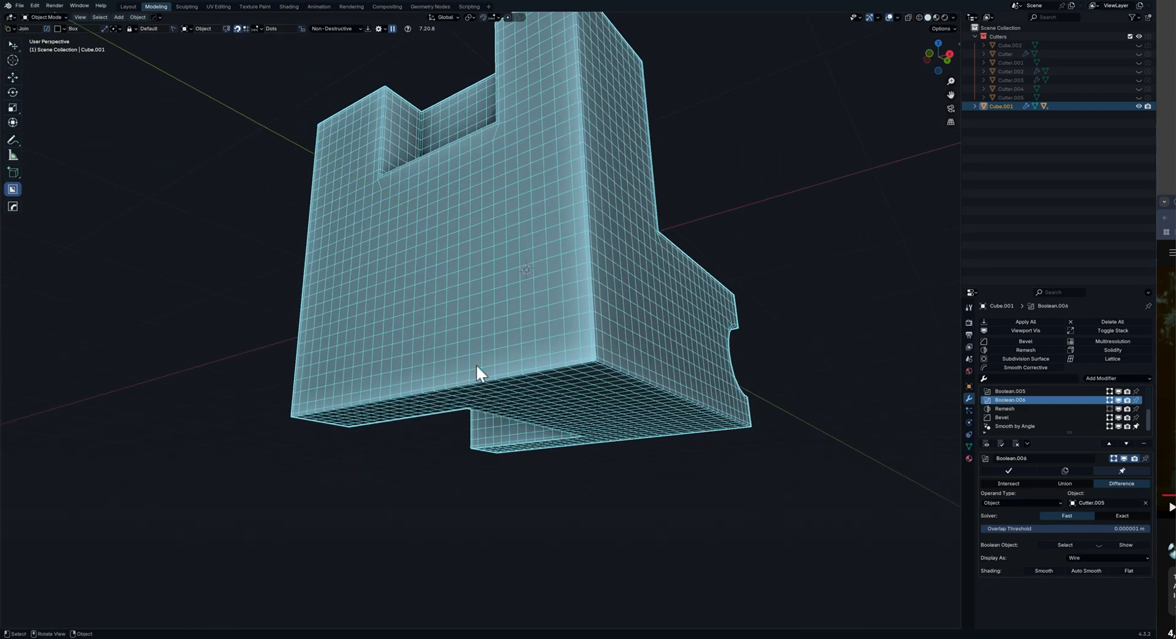
mouse_move(336, 312)
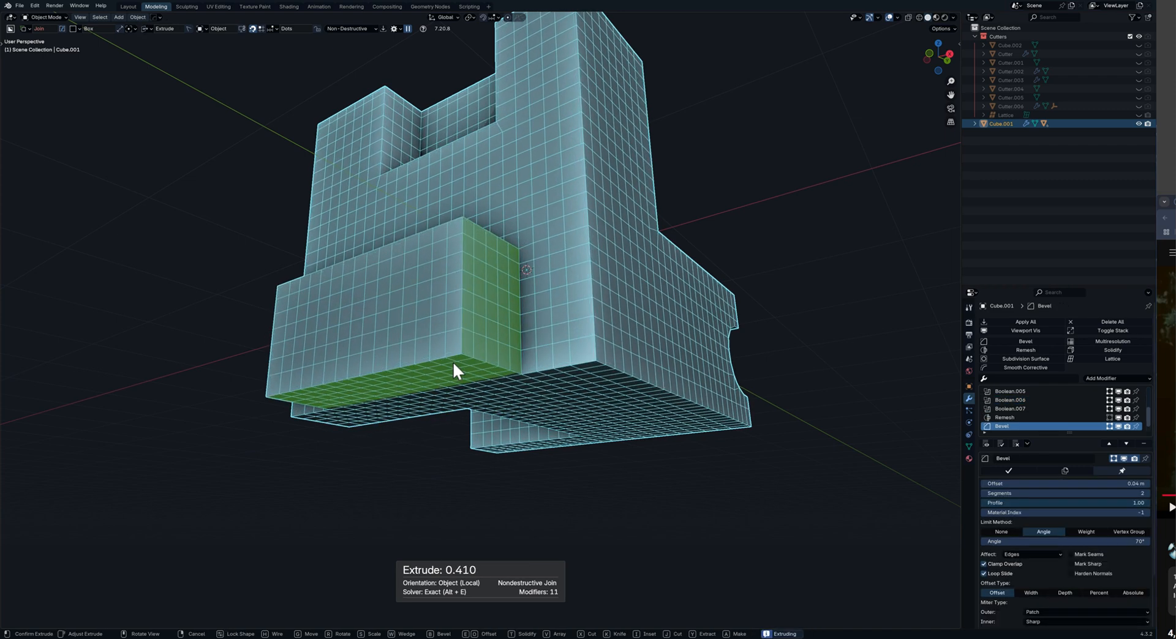
key("b")
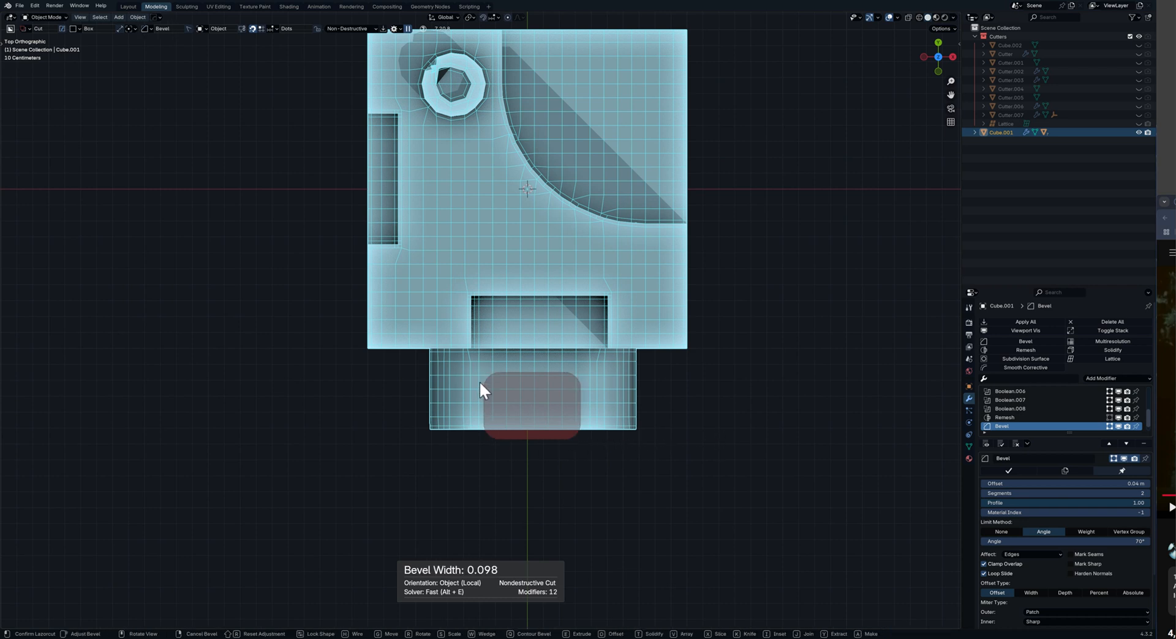
mouse_move(451, 407)
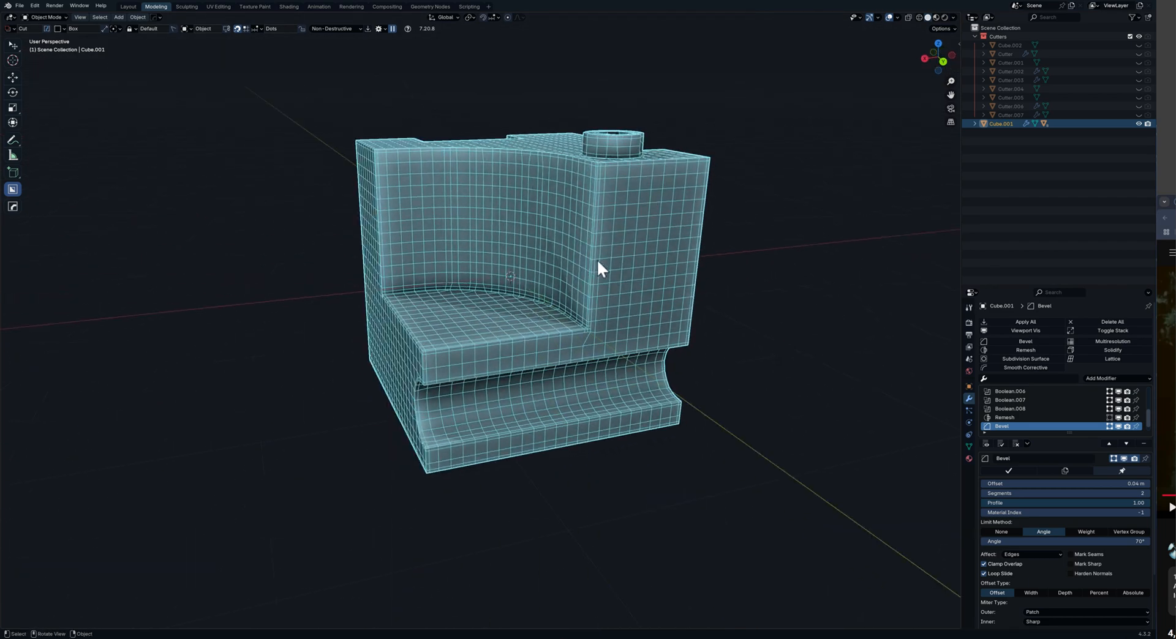
Switch to a straight side view and pick the cutter shape for the tab's rounding and notch cuts.
left_click_drag(600, 268, 544, 329)
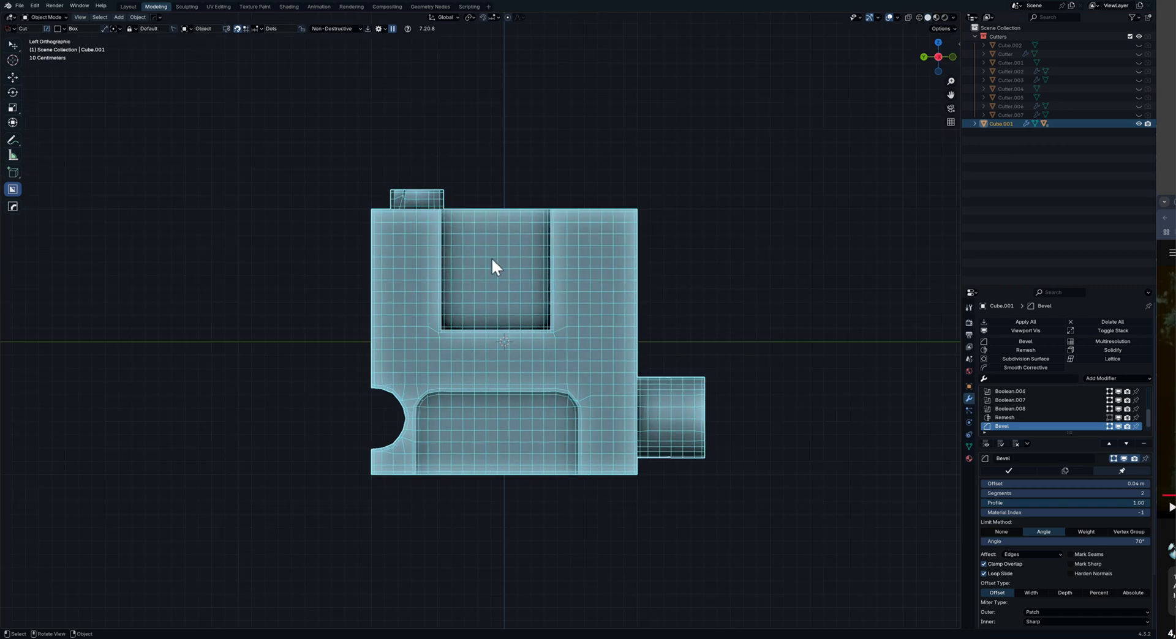
mouse_move(595, 194)
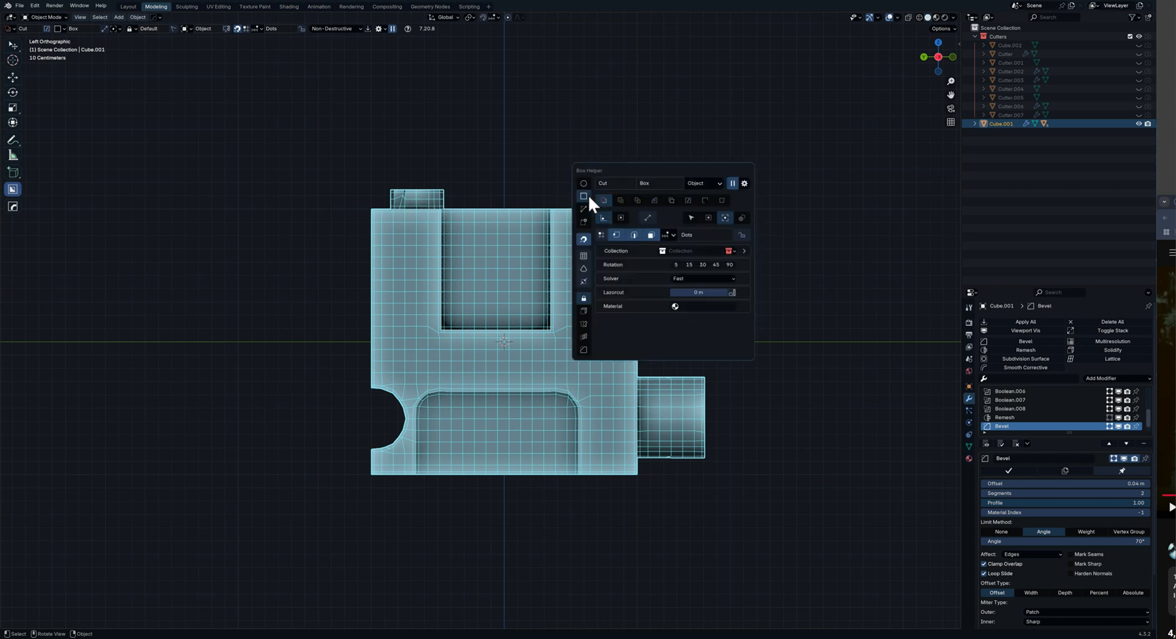
left_click(584, 197)
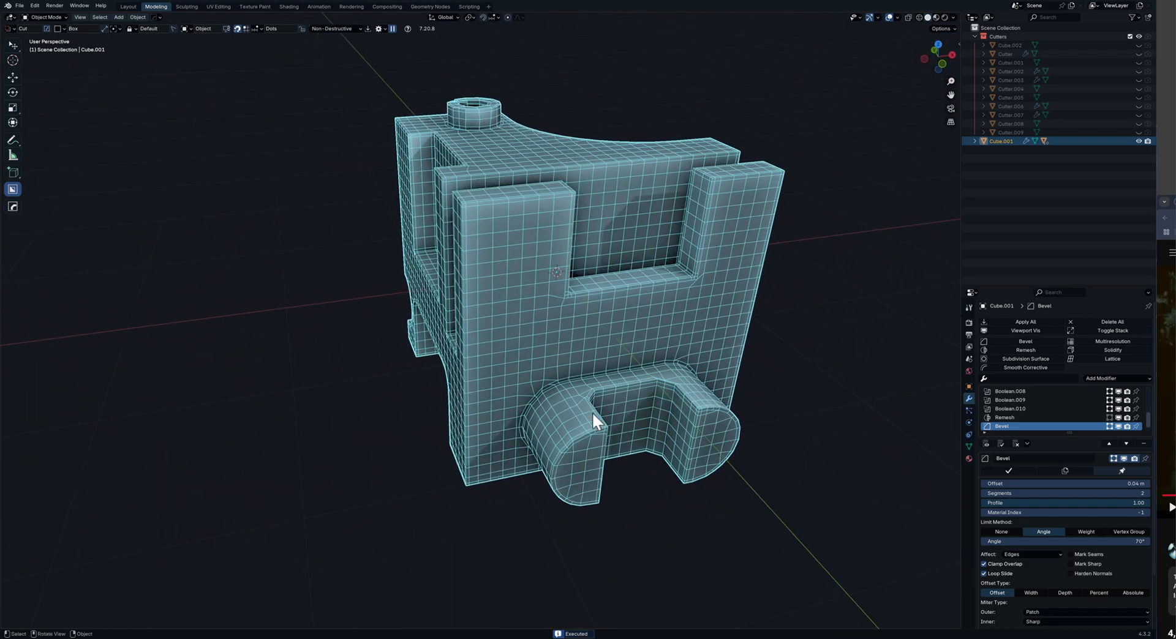
Inspect the subdivided block from several sides and reopen the Bevel modifier settings.
left_click_drag(592, 420, 352, 336)
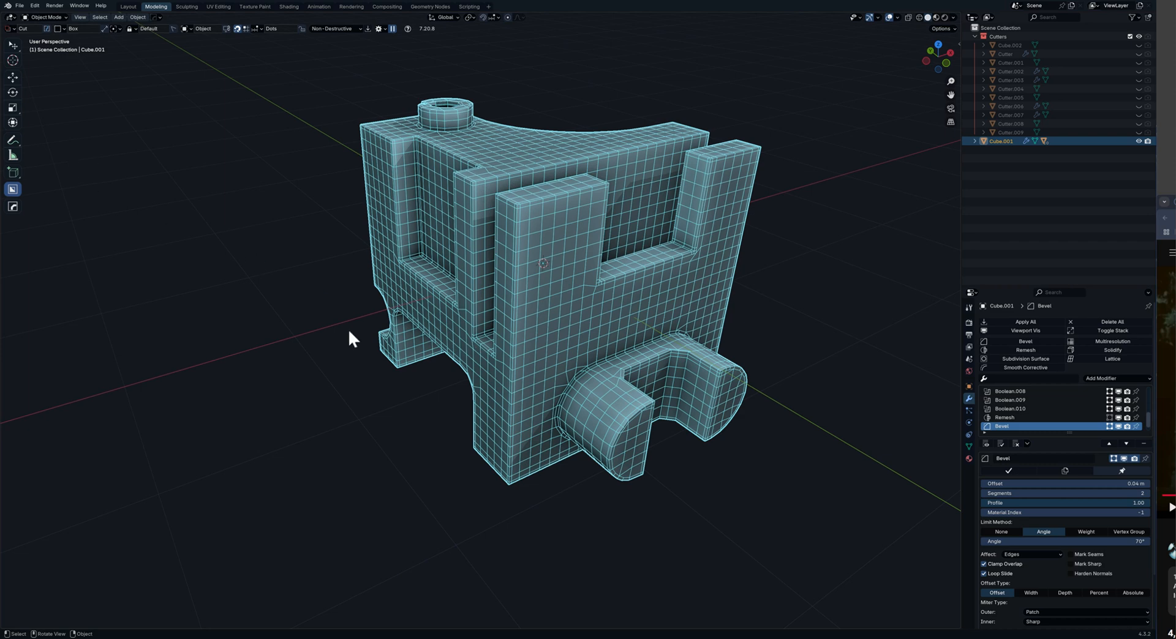
mouse_move(352, 290)
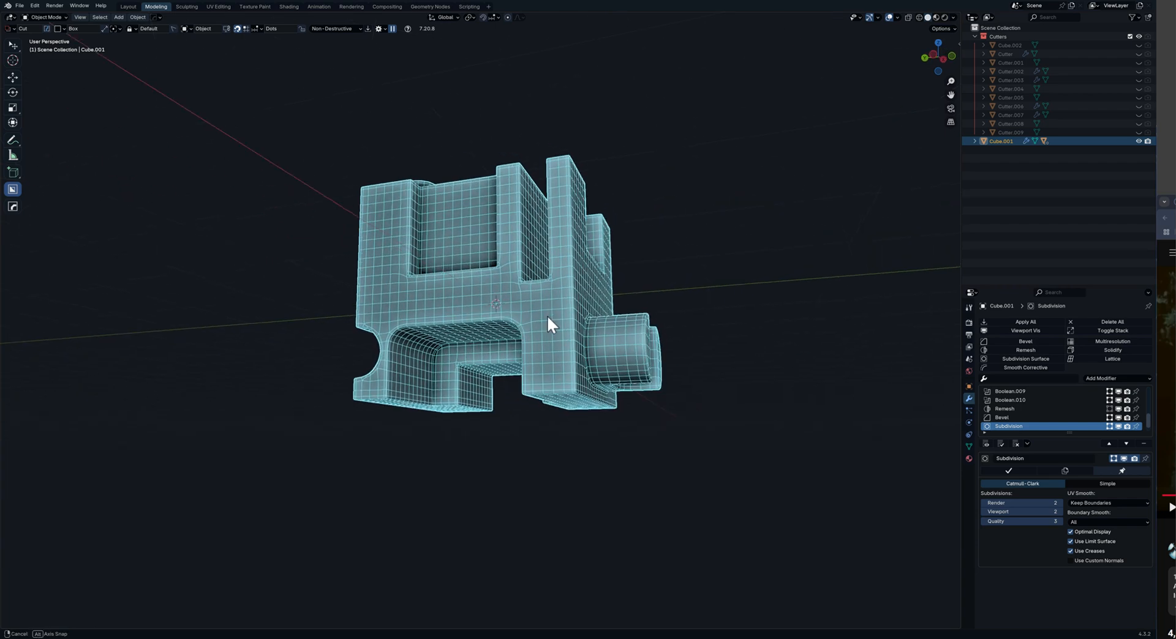
left_click_drag(547, 322, 562, 374)
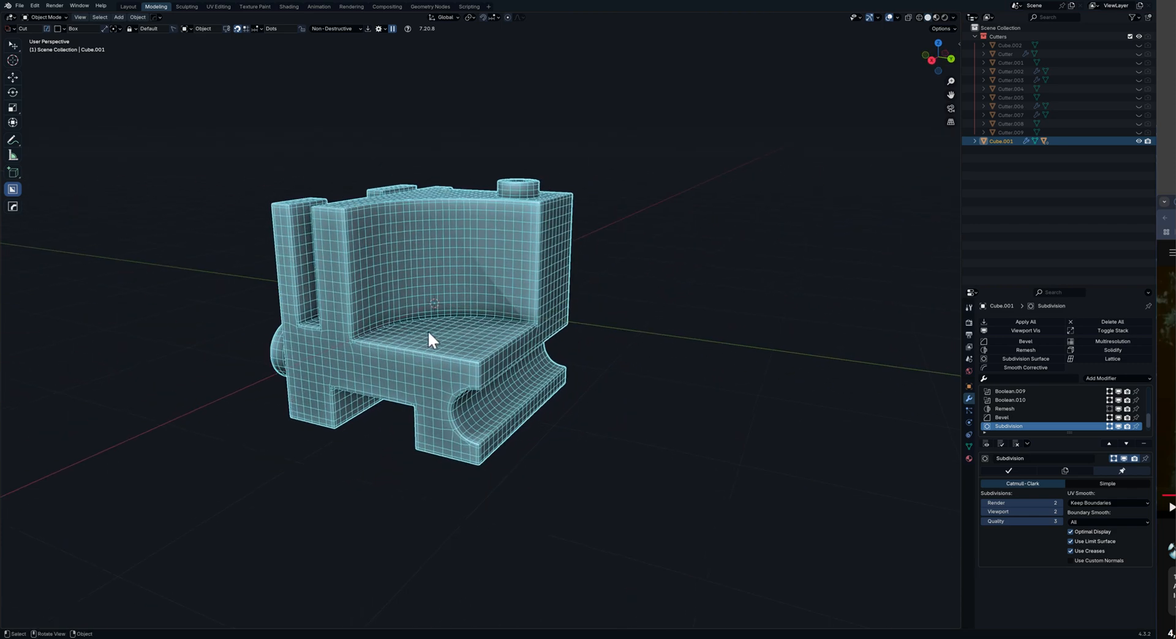
left_click_drag(432, 341, 536, 382)
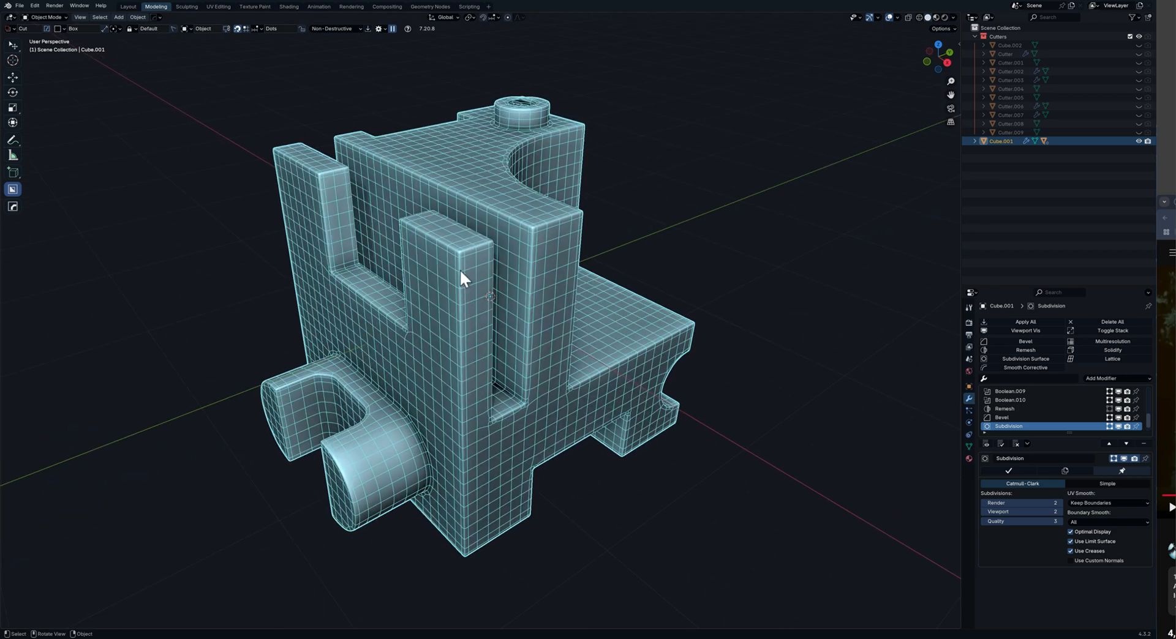
scroll("up", 3)
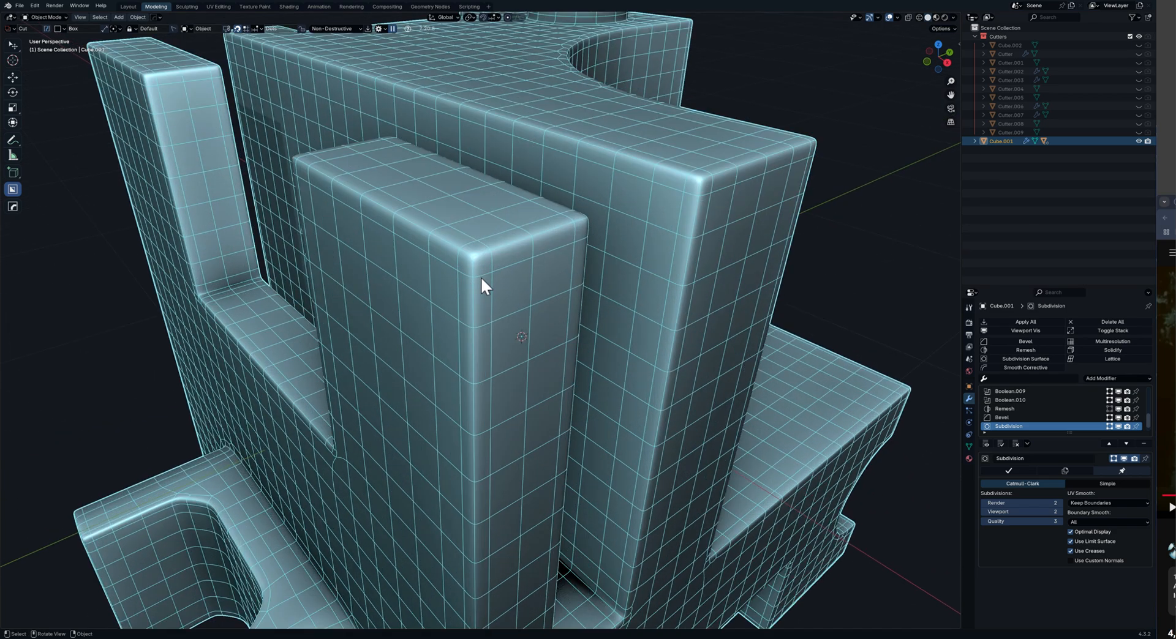
left_click(1003, 418)
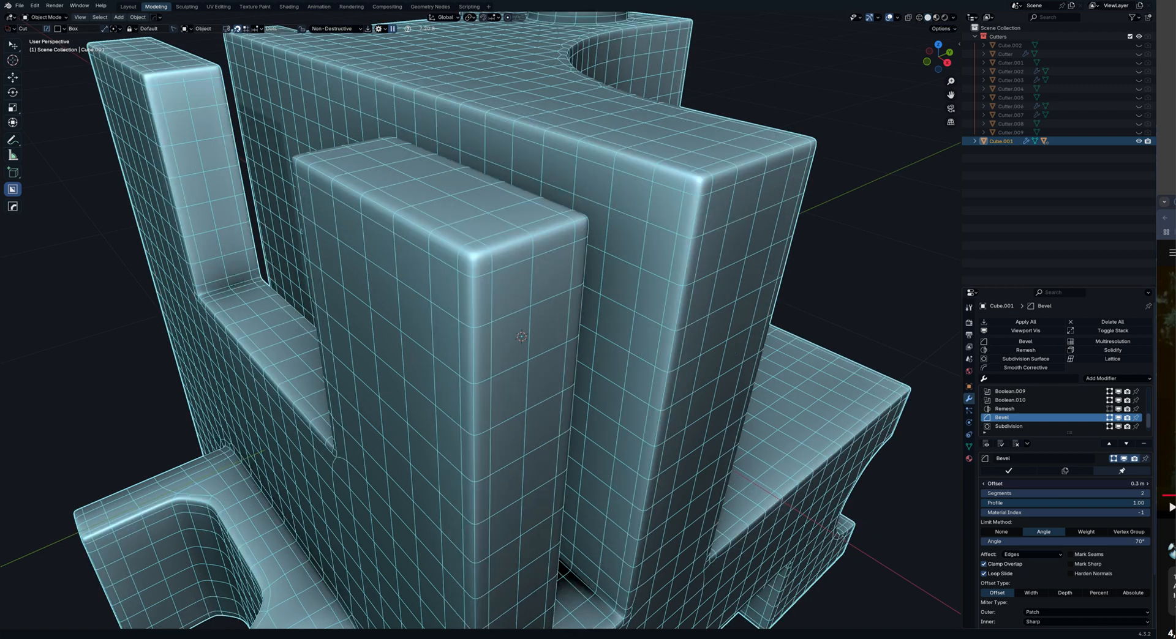
Reduce the Bevel offset and add a Corrective Smooth modifier with its Repeat raised to 20.
left_click_drag(1088, 484, 983, 484)
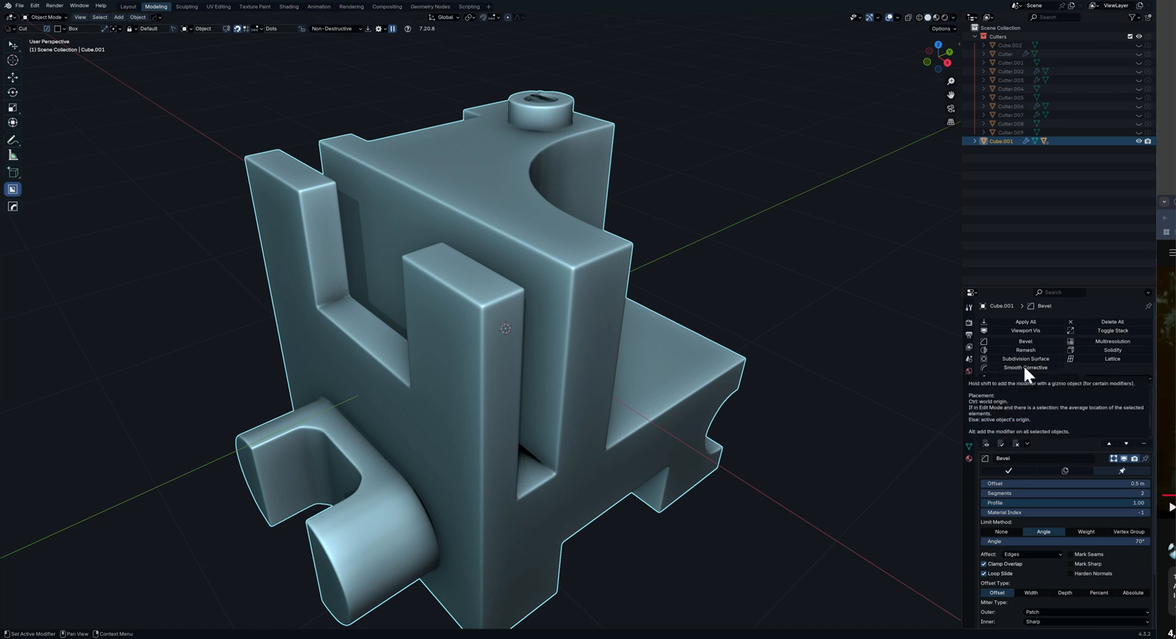
left_click(1103, 377)
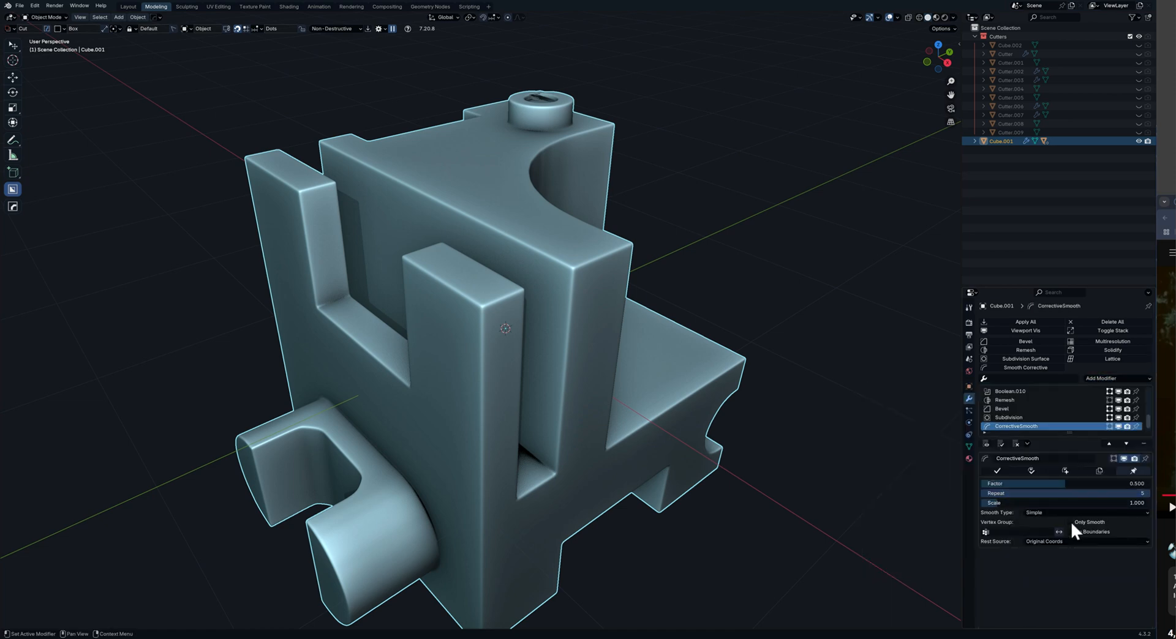
left_click(1070, 522)
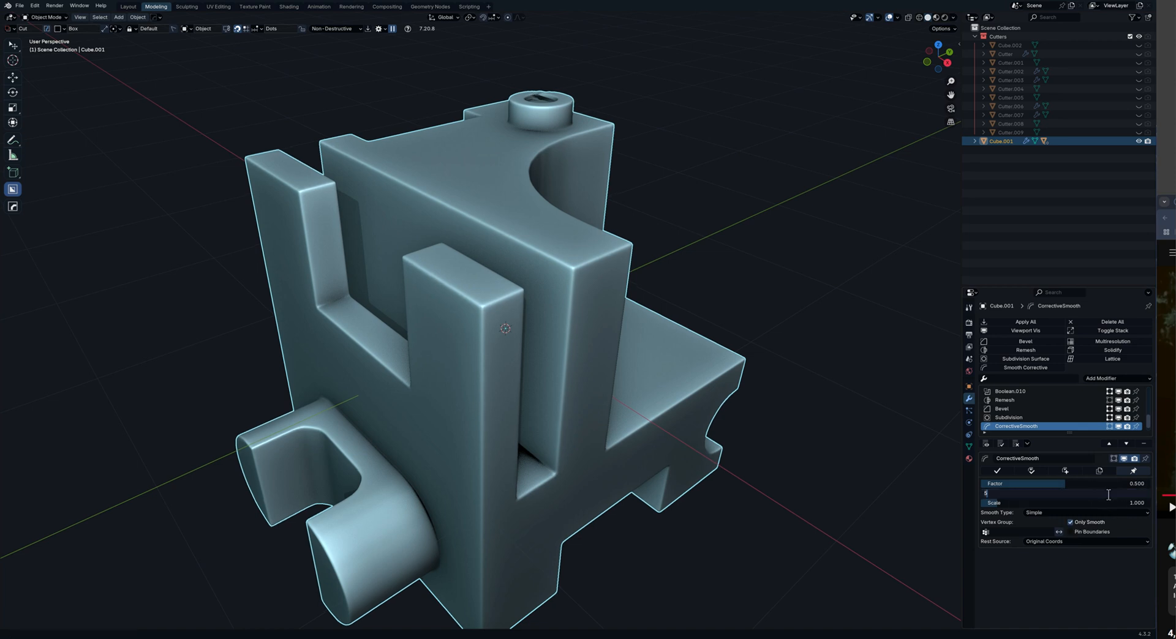
type("20")
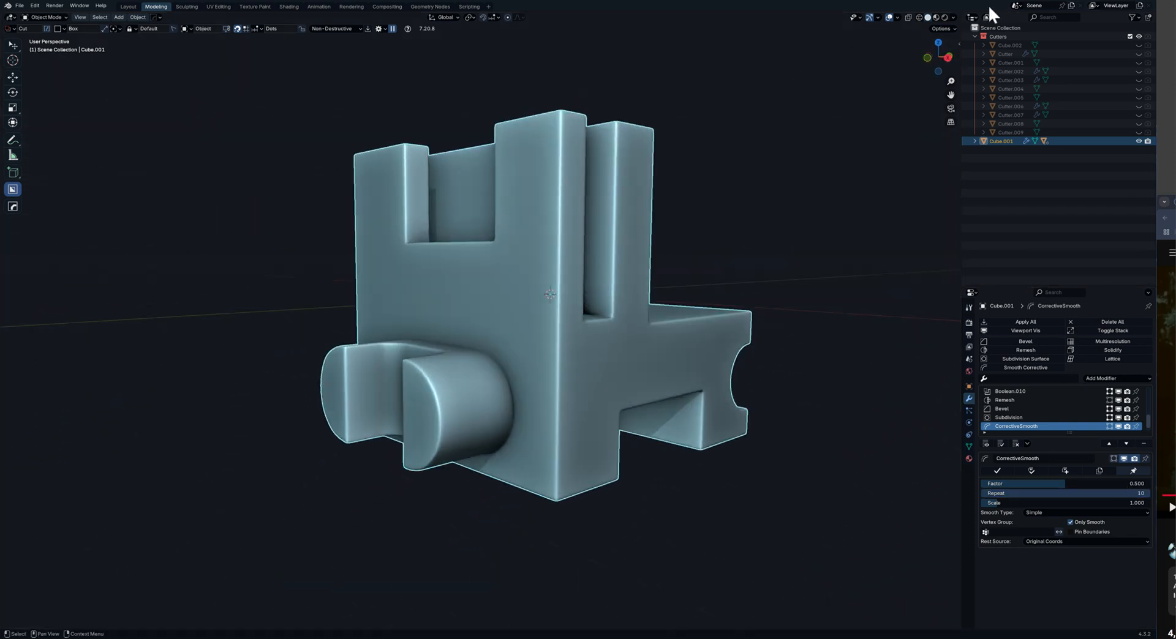
Show the block in Material Preview with its glossy red material and inspect the top peg.
left_click(964, 16)
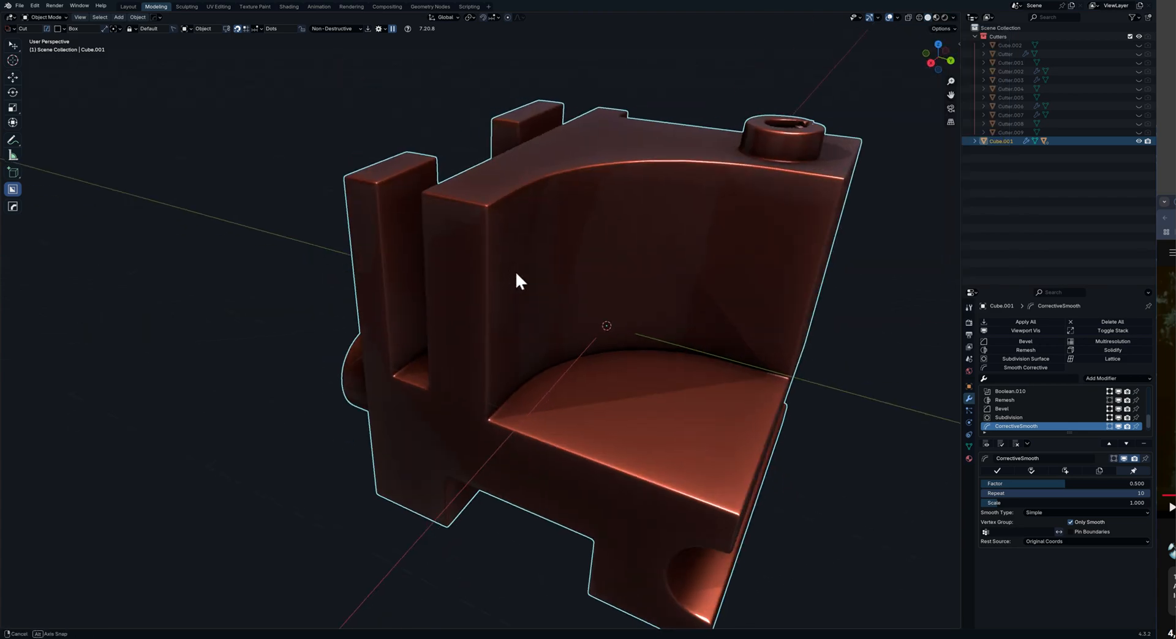
left_click_drag(522, 281, 570, 311)
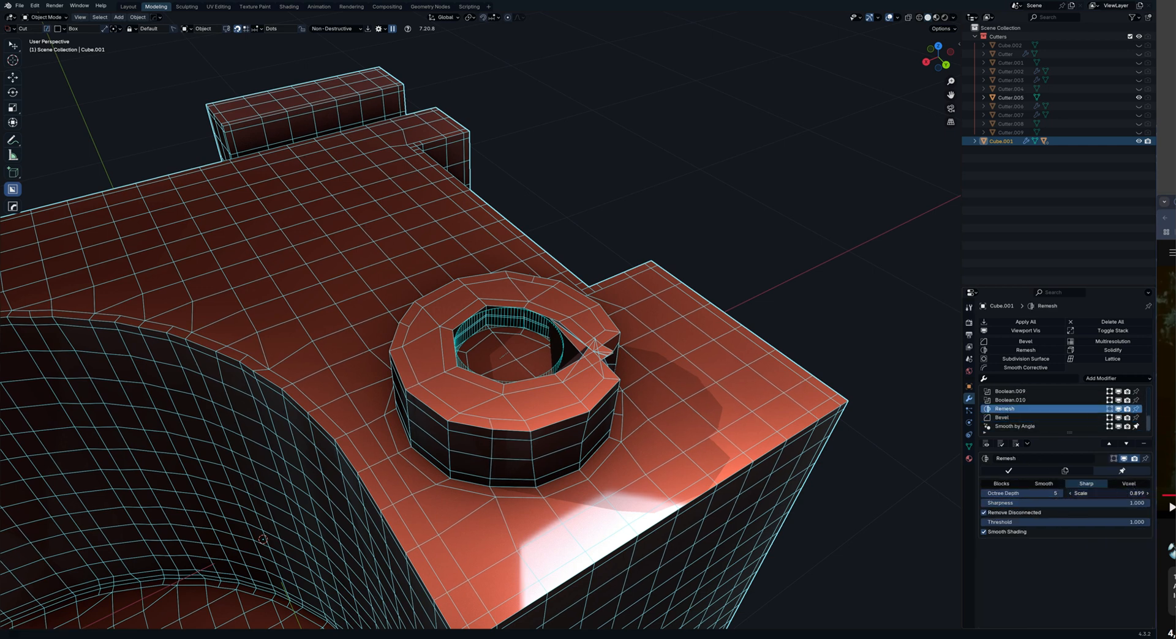
Raise the Remesh Octree Depth to 6 for a denser grid and review it from several sides.
left_click_drag(1125, 494, 1110, 494)
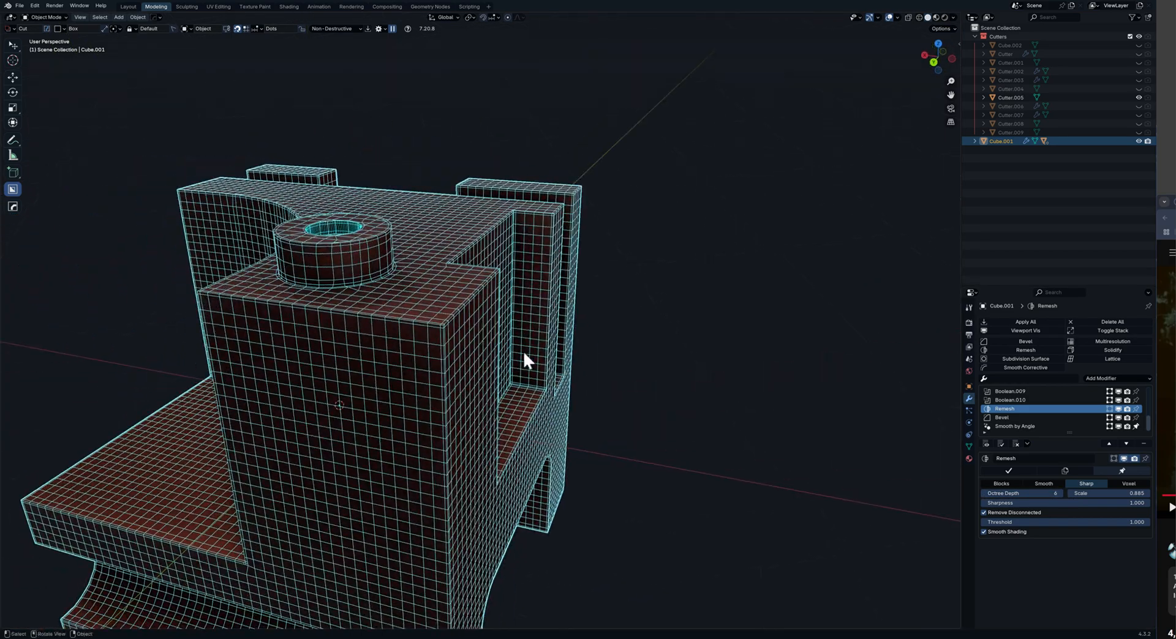
left_click_drag(526, 353, 626, 353)
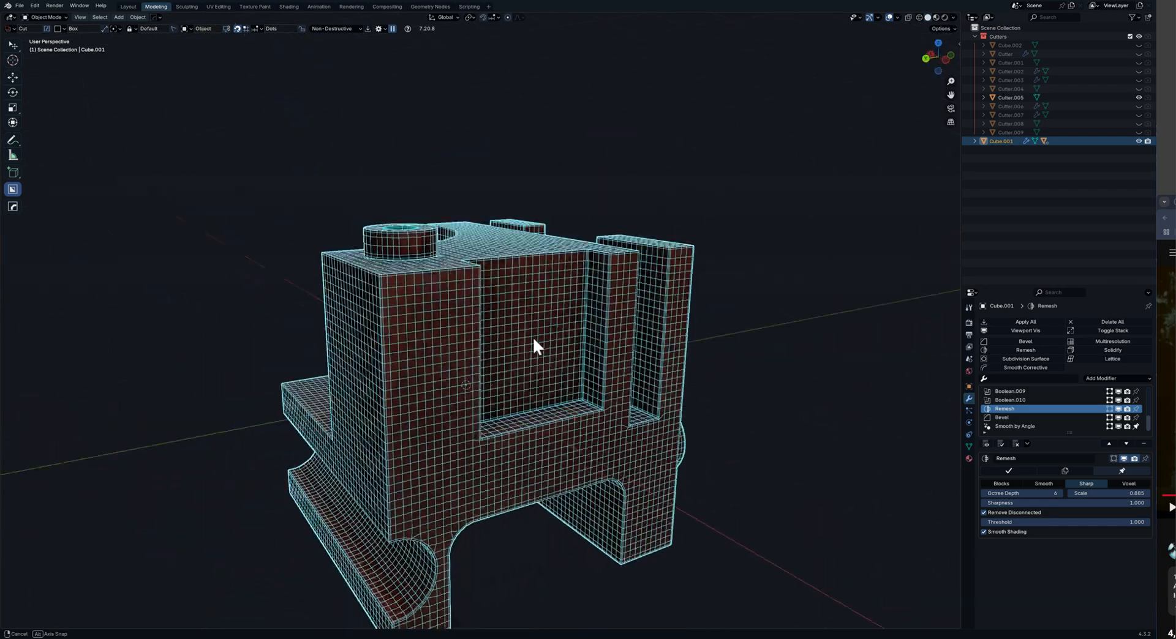
left_click_drag(536, 346, 469, 356)
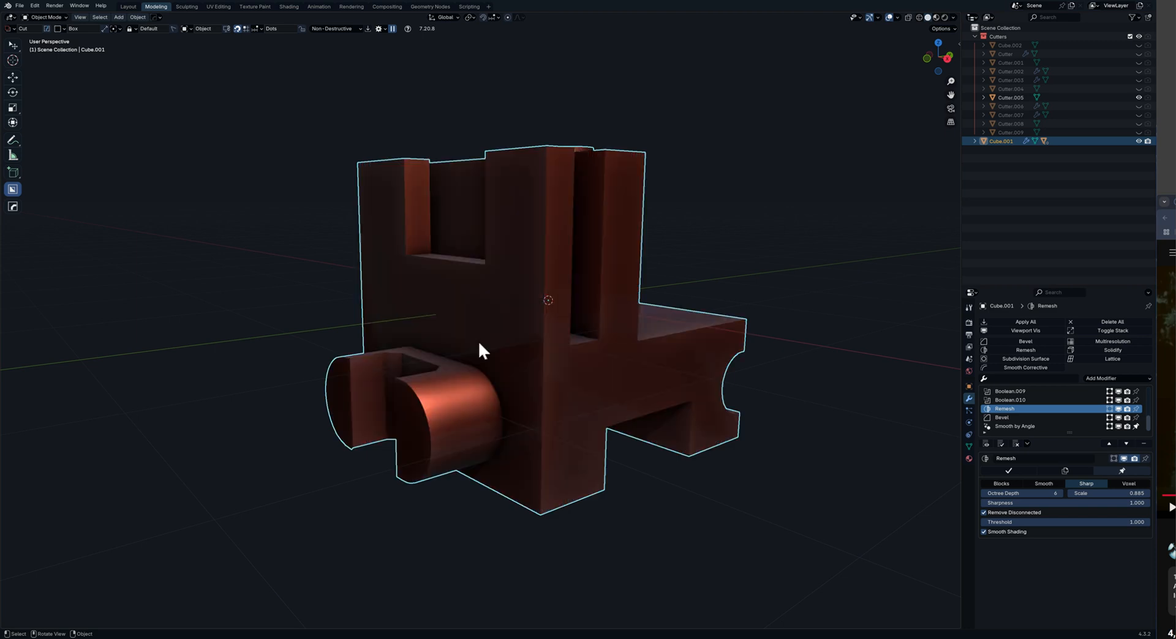
left_click_drag(480, 350, 626, 355)
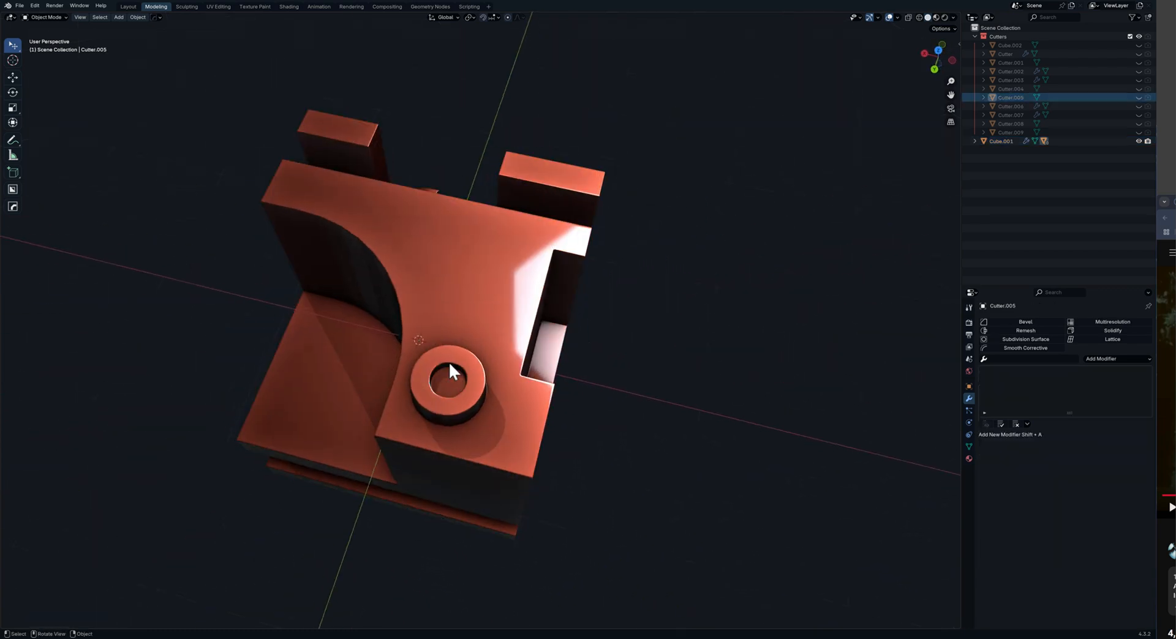
Select Cube.001 again and orbit to inspect its tab side, curved underside and front tab.
left_click(1000, 140)
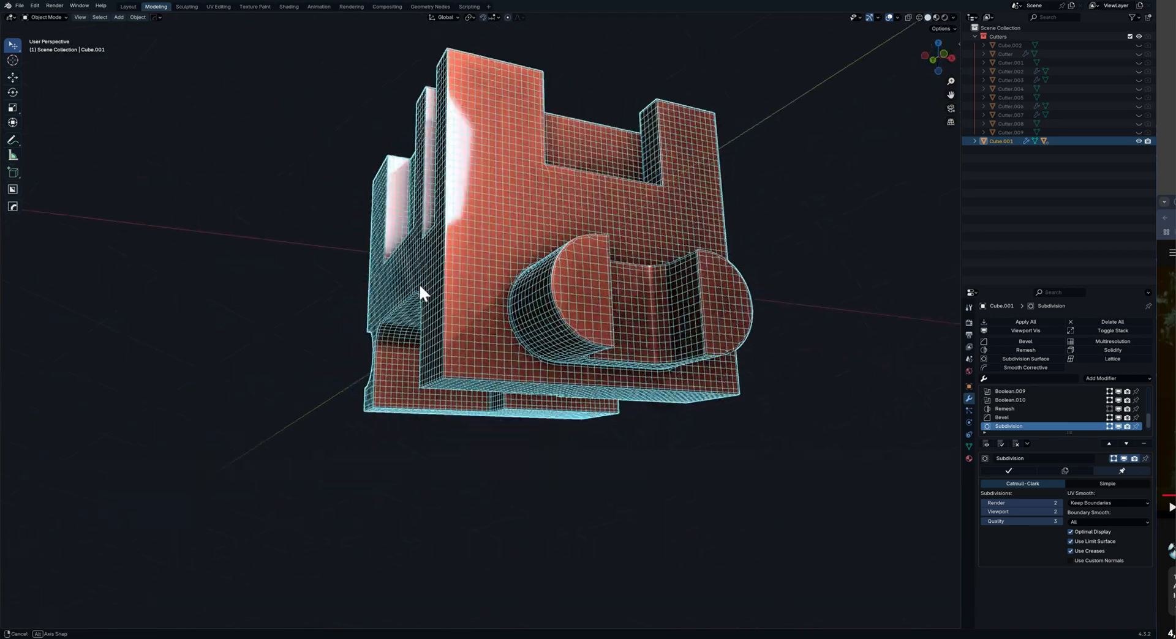
left_click_drag(421, 292, 509, 333)
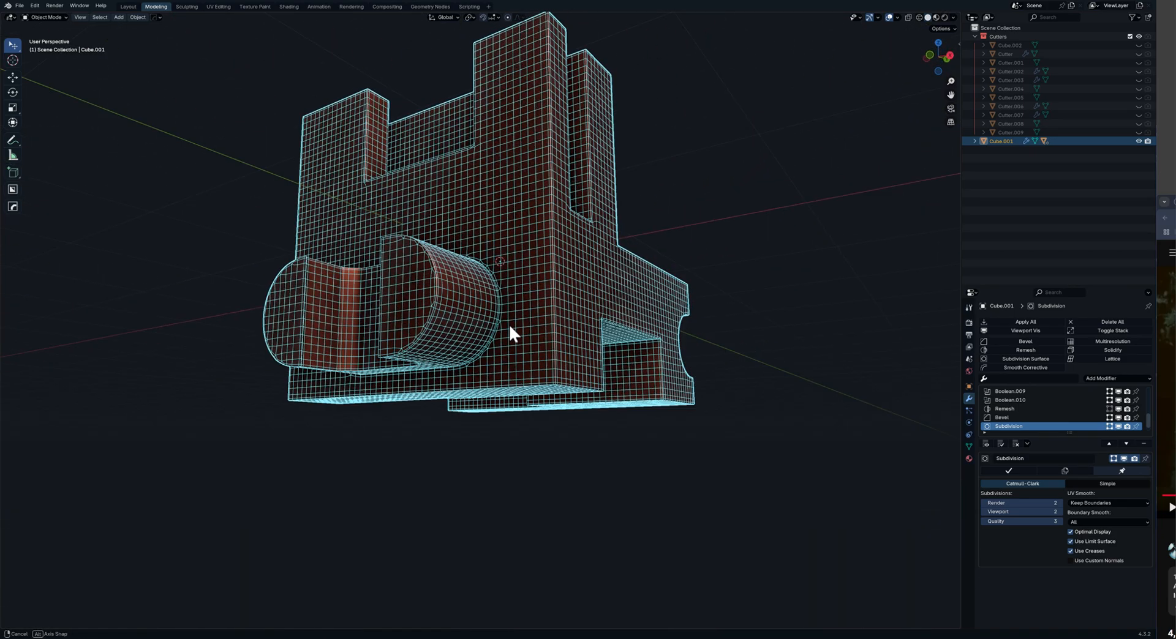
left_click_drag(510, 333, 473, 340)
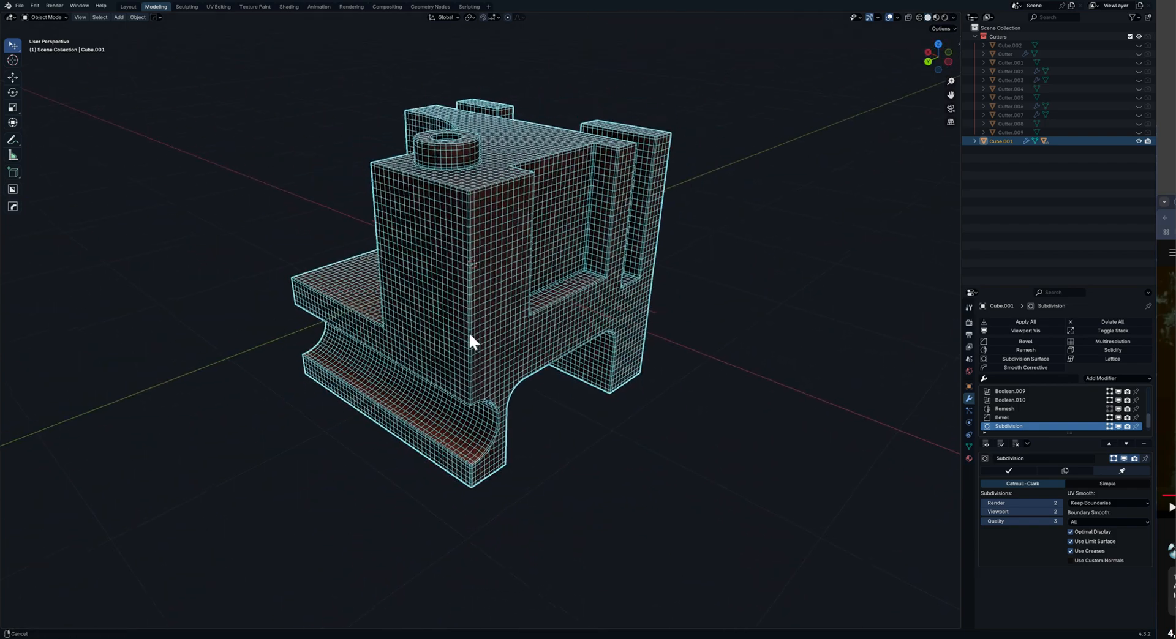
left_click_drag(488, 337, 586, 352)
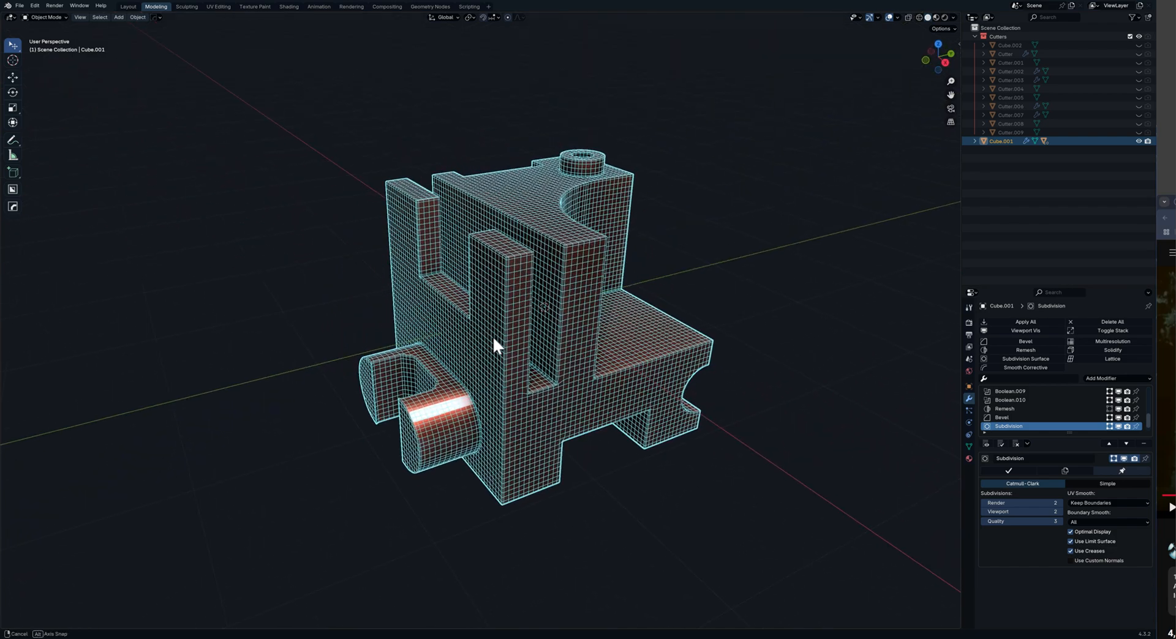
left_click_drag(510, 336, 525, 361)
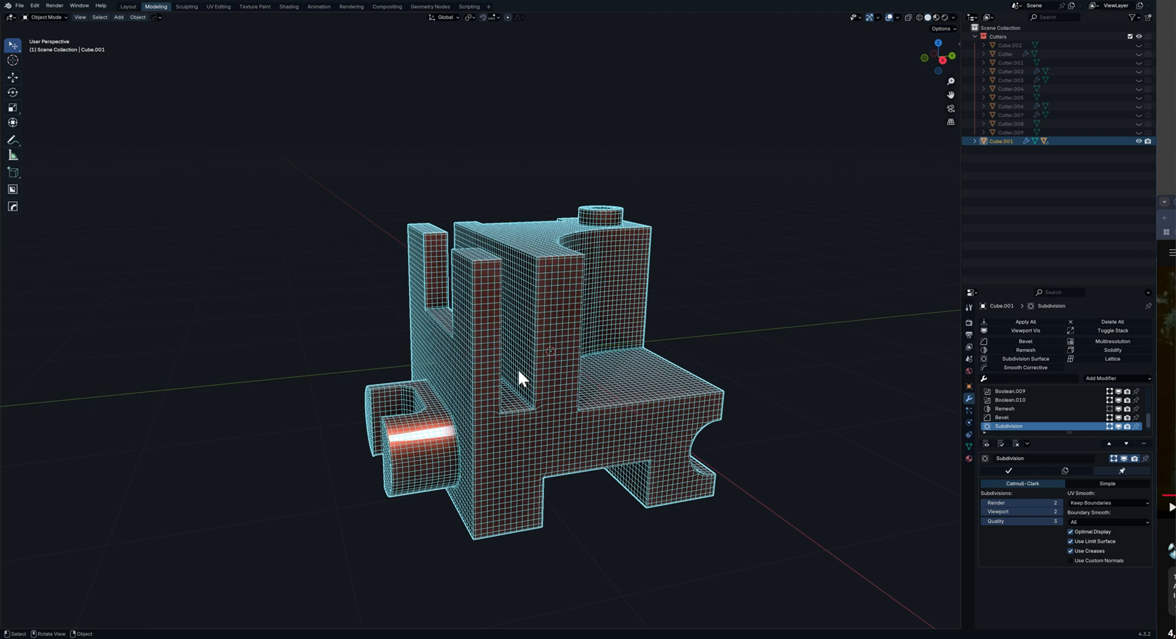
mouse_move(303, 205)
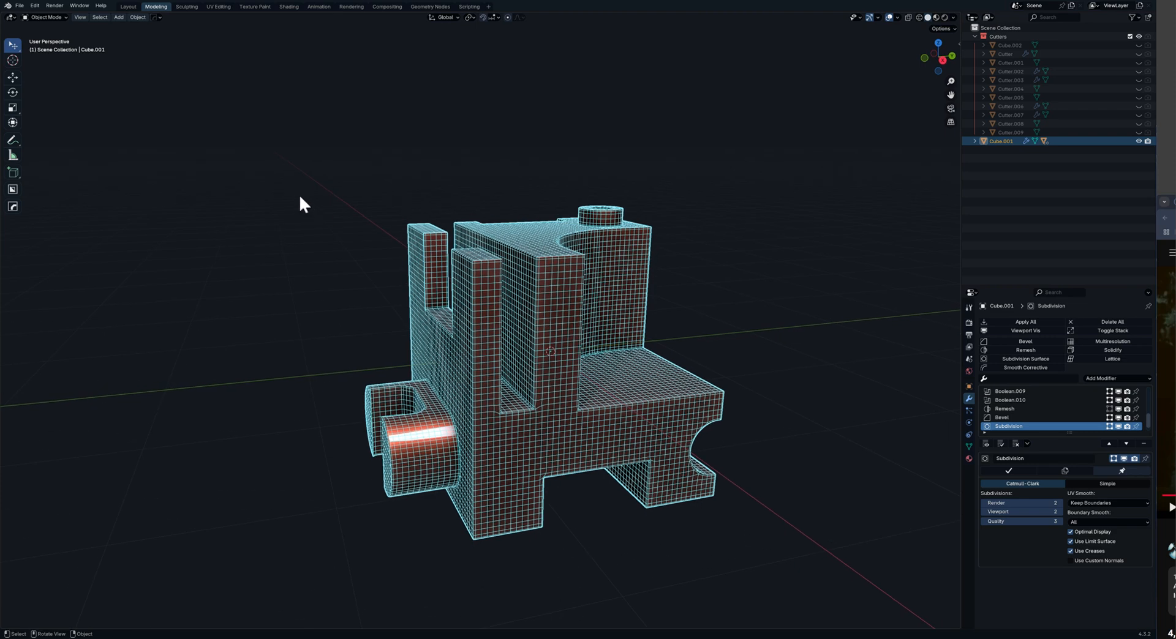